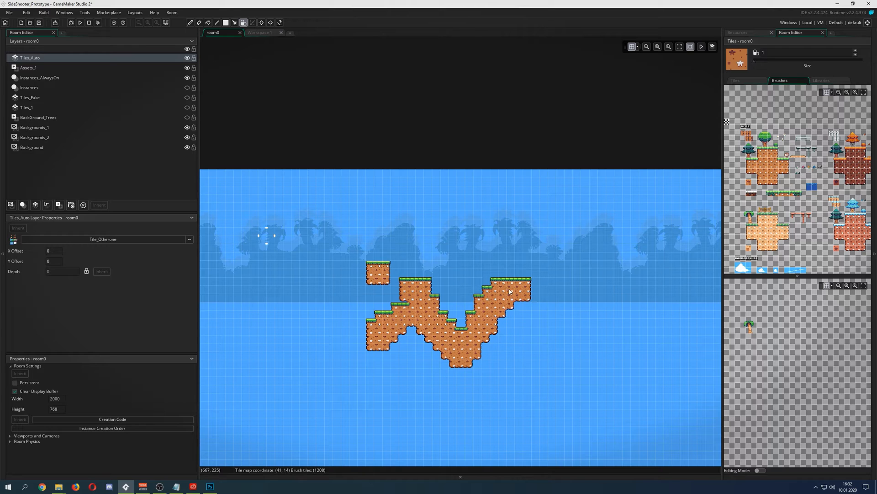
Paint more auto-tiled orange terrain, extending the landmass rightward and adding a small block above it
{"action": "left_click", "coordinate": [513, 312]}
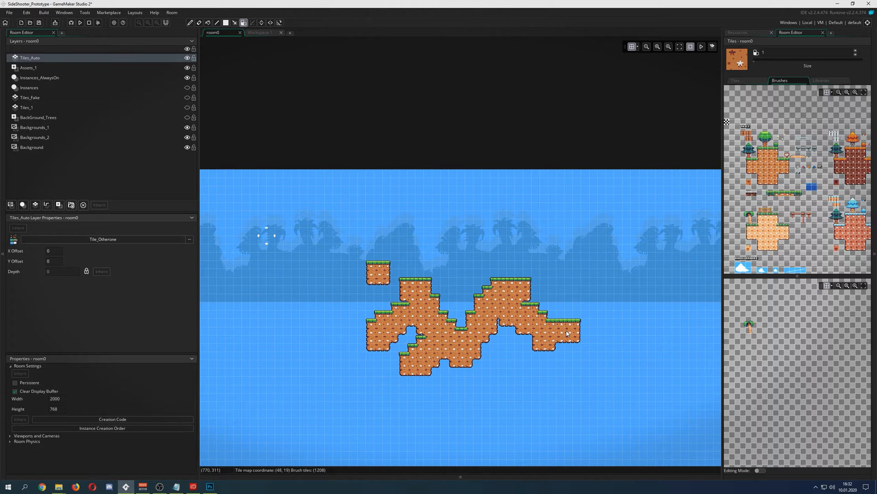
{"action": "mouse_move", "coordinate": [569, 334]}
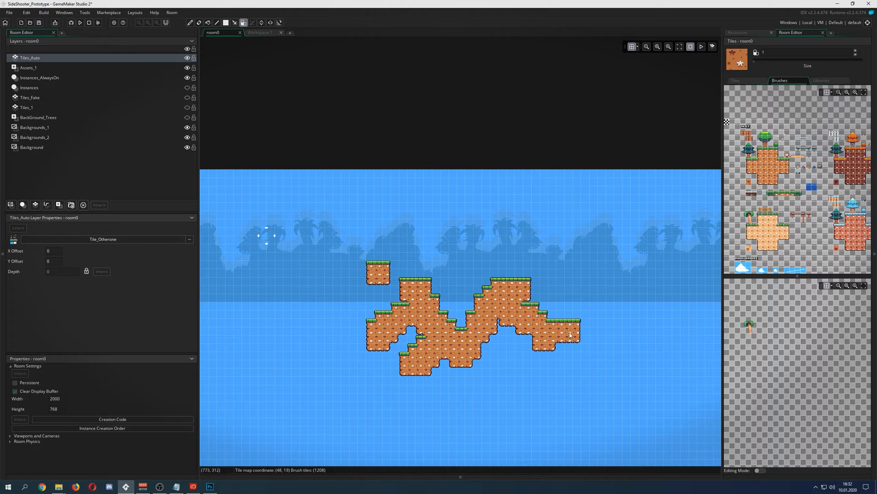
{"action": "left_click", "coordinate": [567, 350]}
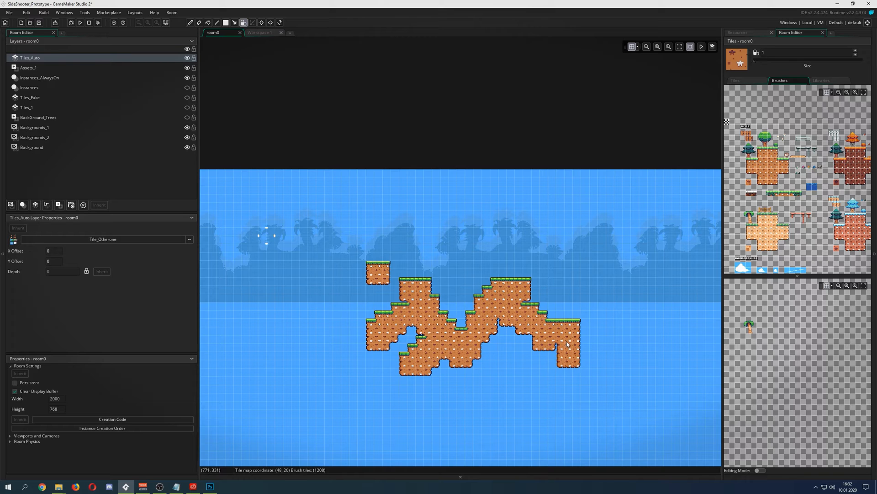
{"action": "left_click", "coordinate": [436, 248]}
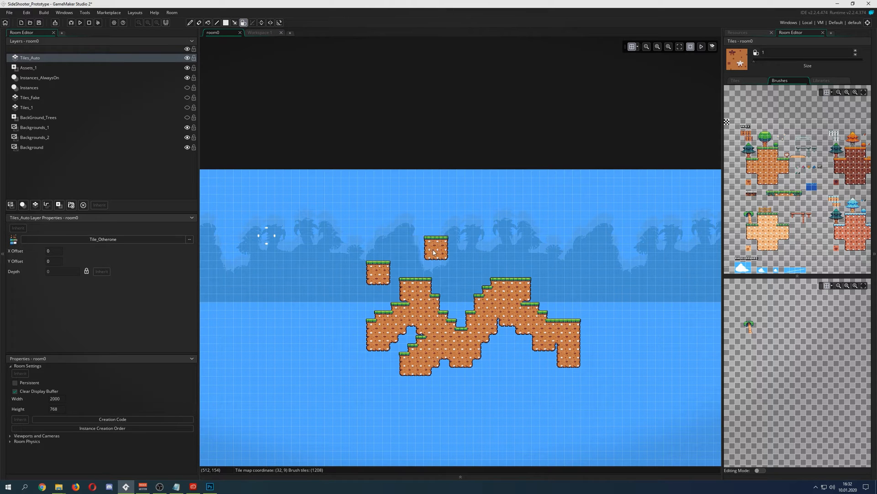
{"action": "scroll", "scroll_direction": "down", "scroll_amount": 3}
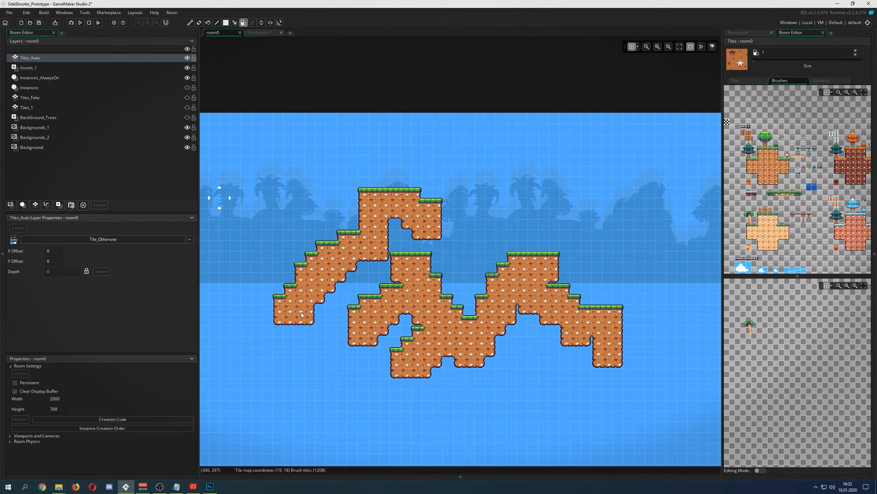
{"action": "mouse_move", "coordinate": [361, 314]}
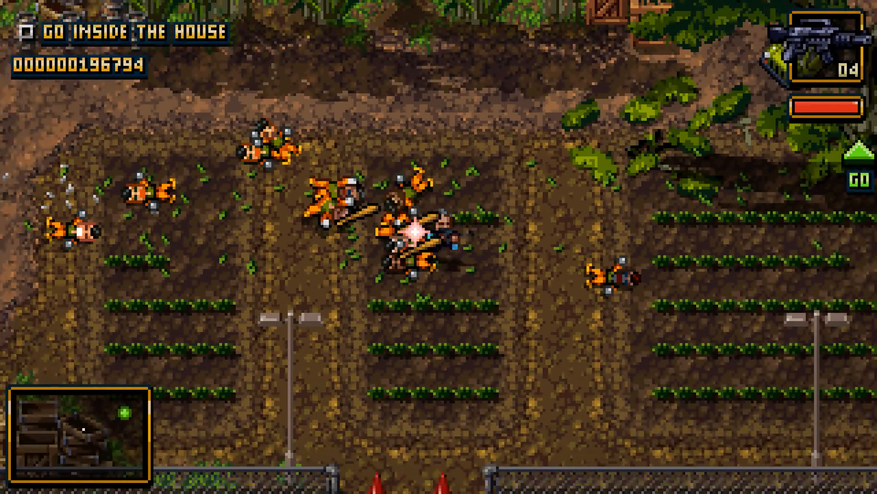
{"action": "scroll", "scroll_direction": "up", "scroll_amount": 3}
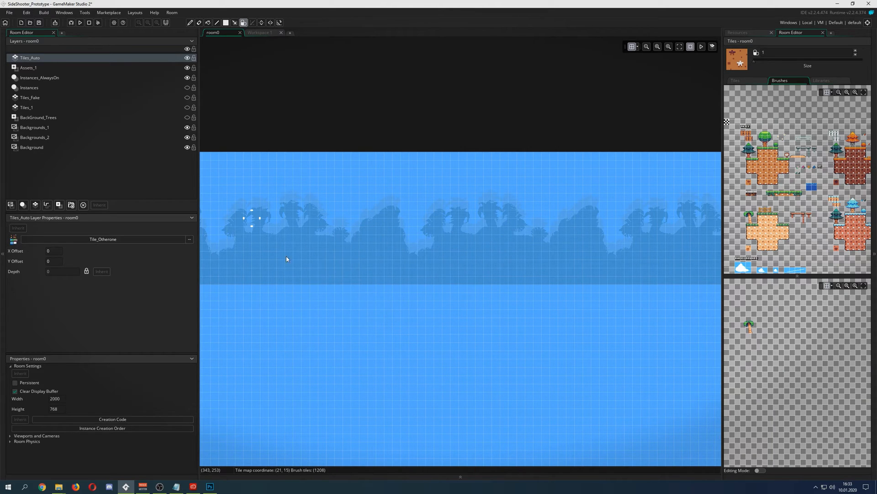
{"action": "mouse_move", "coordinate": [89, 111]}
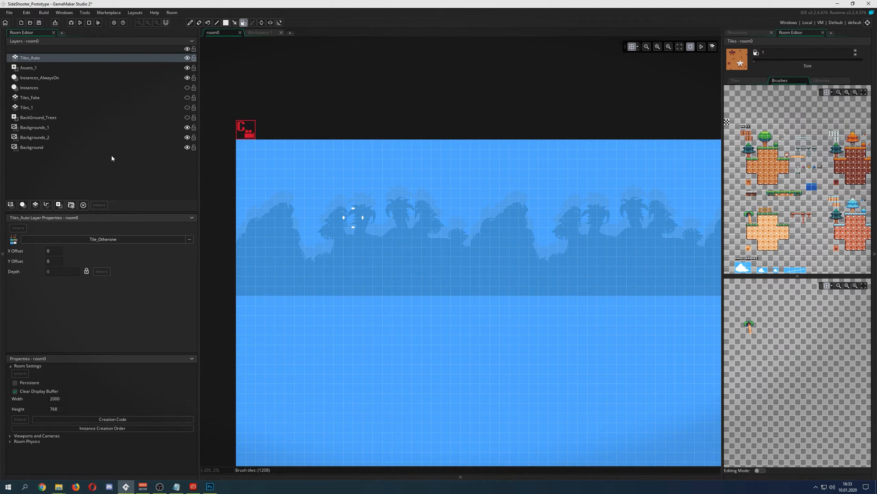
{"action": "mouse_move", "coordinate": [726, 183]}
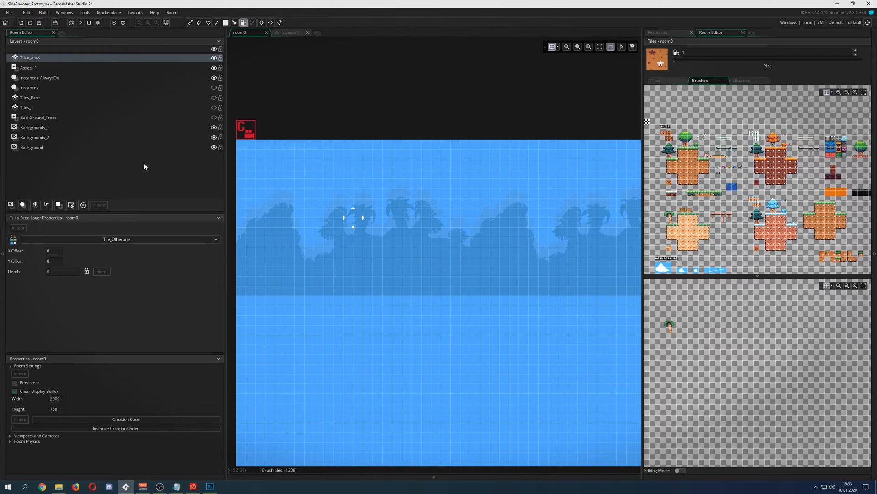
{"action": "mouse_move", "coordinate": [35, 204]}
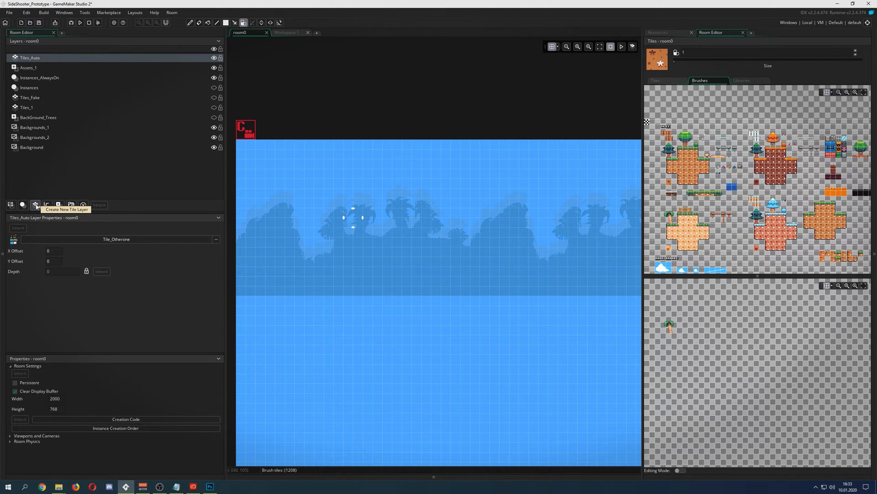
Add a new Tiles_2 tile layer to the room and delete the old tileset2 asset
{"action": "left_click", "coordinate": [34, 204]}
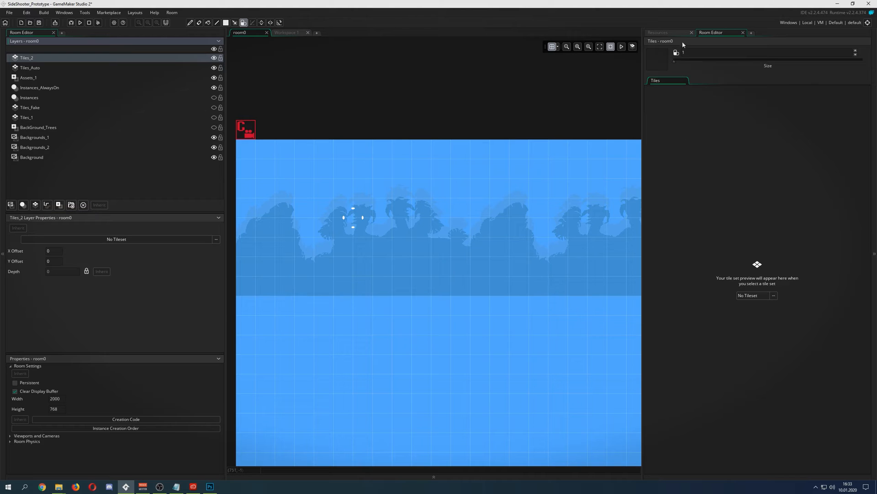
{"action": "left_click", "coordinate": [657, 32]}
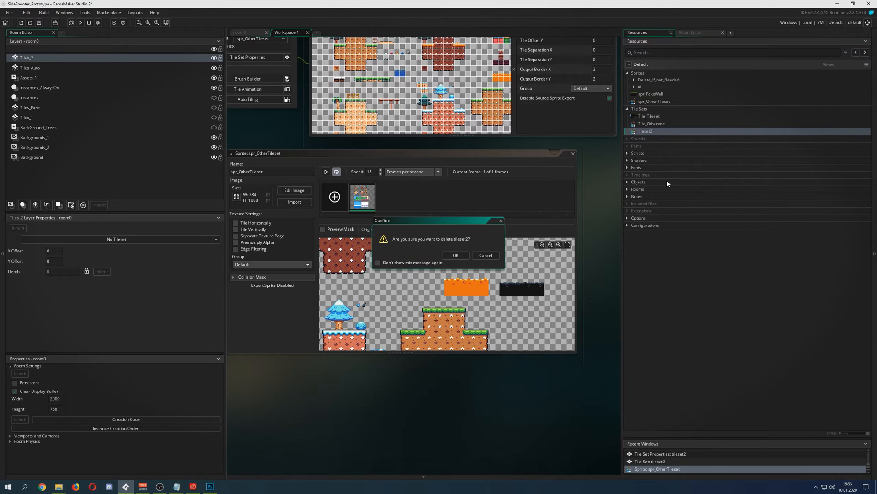
{"action": "left_click", "coordinate": [455, 255]}
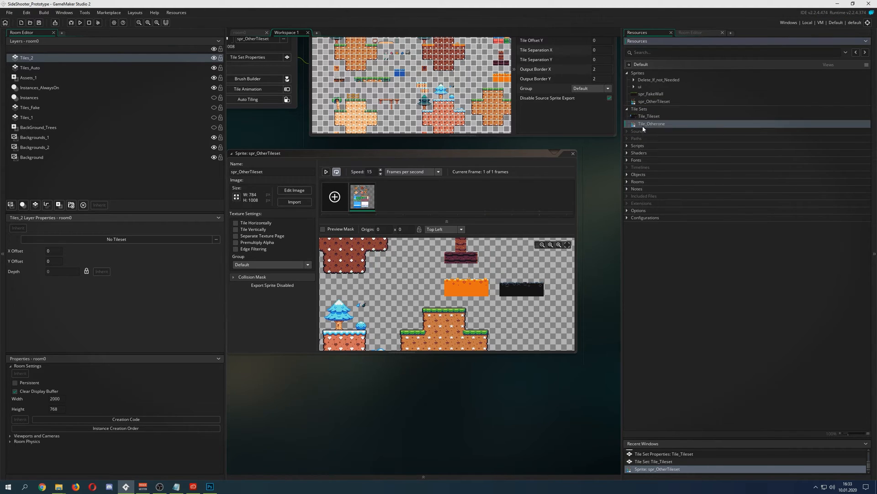
Create a new tile set asset and assign spr_OtherTileset as its source sprite
{"action": "right_click", "coordinate": [651, 124]}
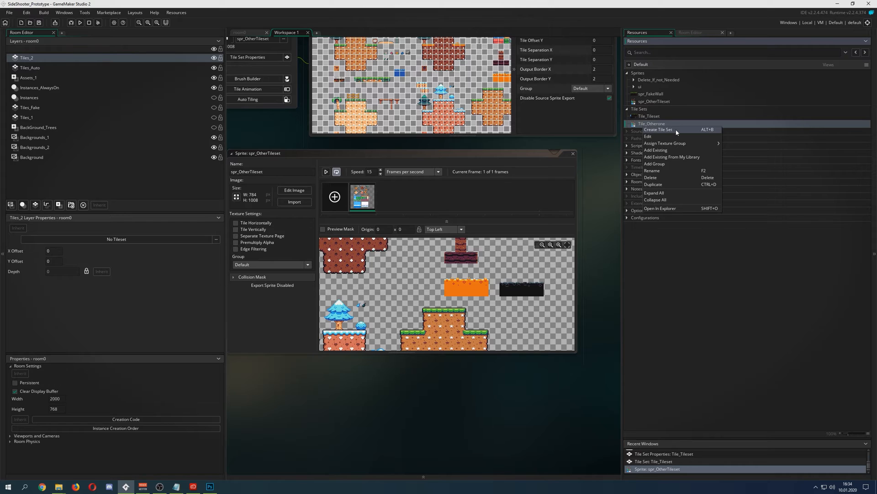
{"action": "left_click", "coordinate": [658, 129]}
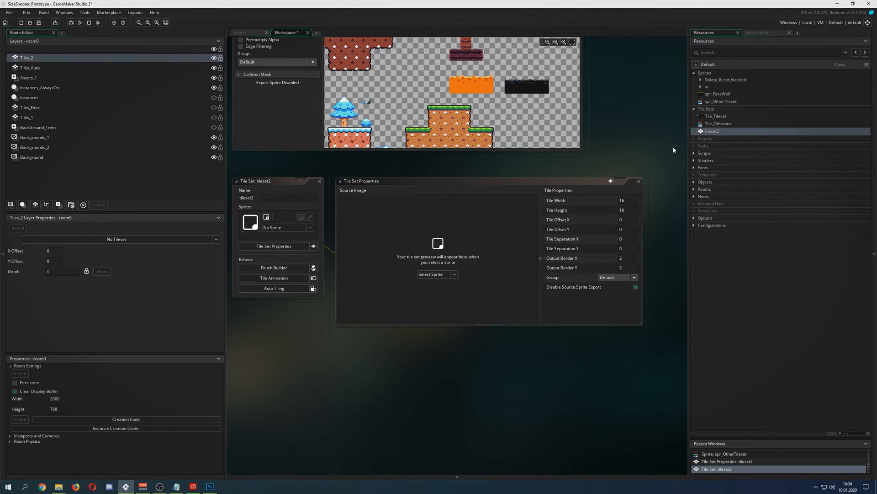
{"action": "left_click", "coordinate": [430, 274]}
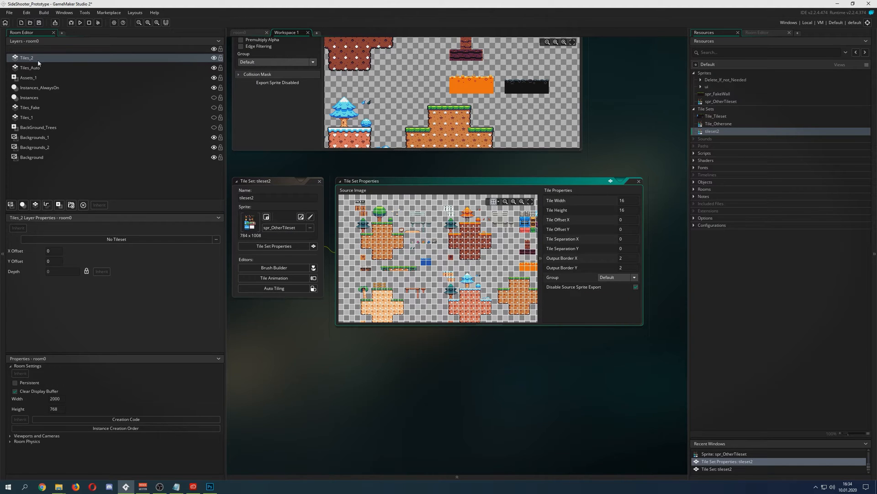
Assign tileset2 to the Tiles_2 layer and return to the resource tree
{"action": "left_click", "coordinate": [216, 239]}
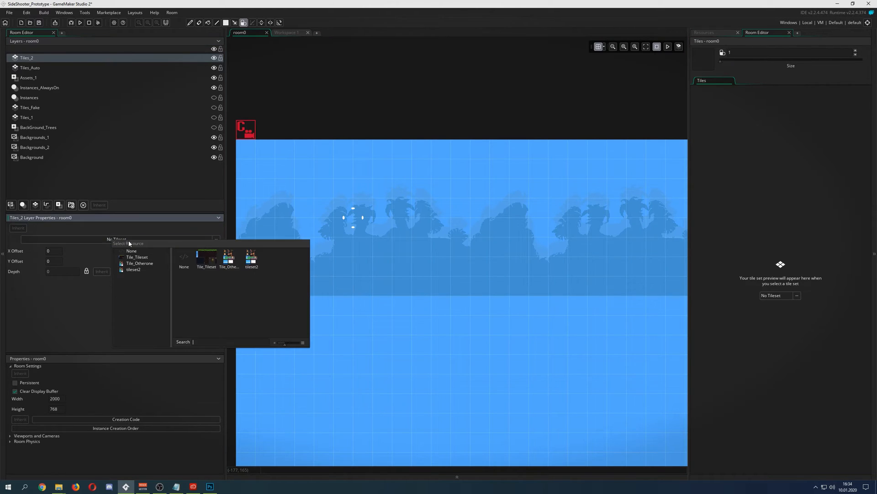
{"action": "left_click", "coordinate": [133, 270]}
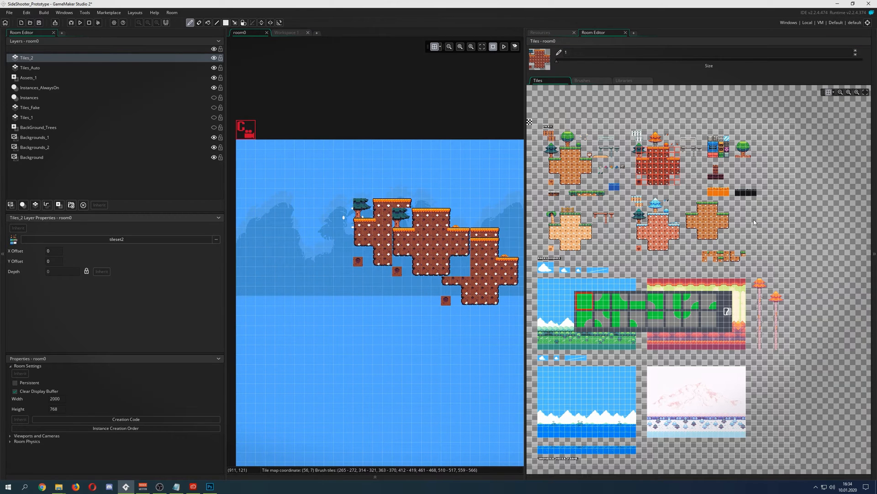
{"action": "mouse_move", "coordinate": [524, 71]}
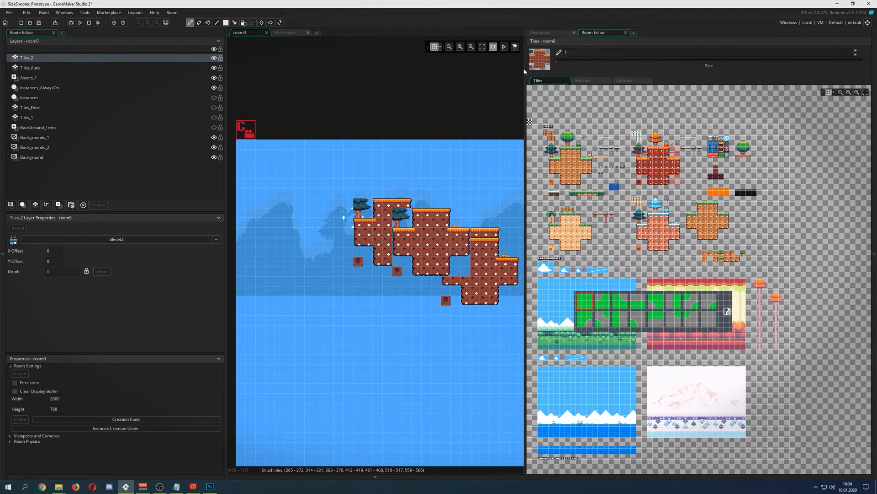
{"action": "left_click", "coordinate": [640, 32]}
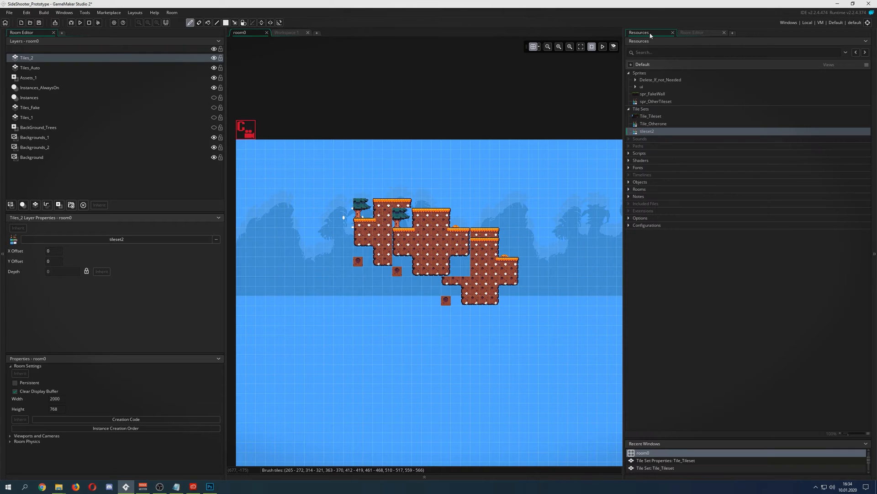
Open tileset2's Tile Set Properties and begin editing its tile size and separation values
{"action": "double_click", "coordinate": [647, 131]}
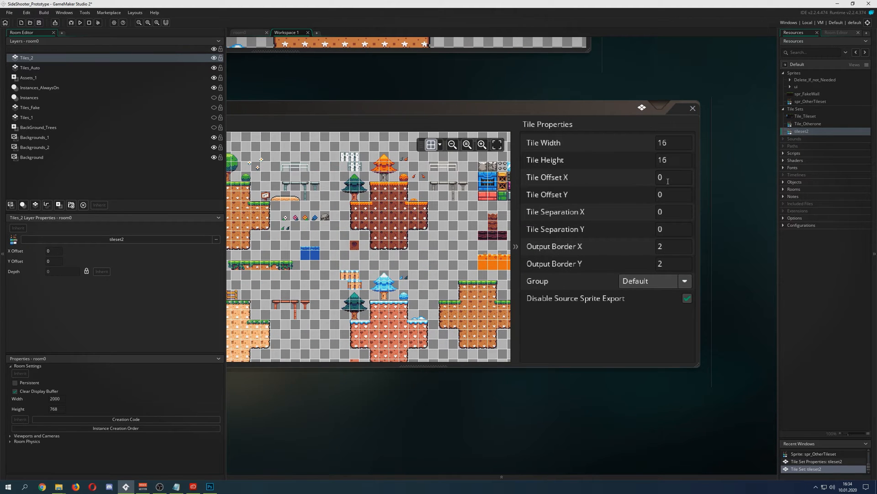
{"action": "left_click", "coordinate": [674, 176]}
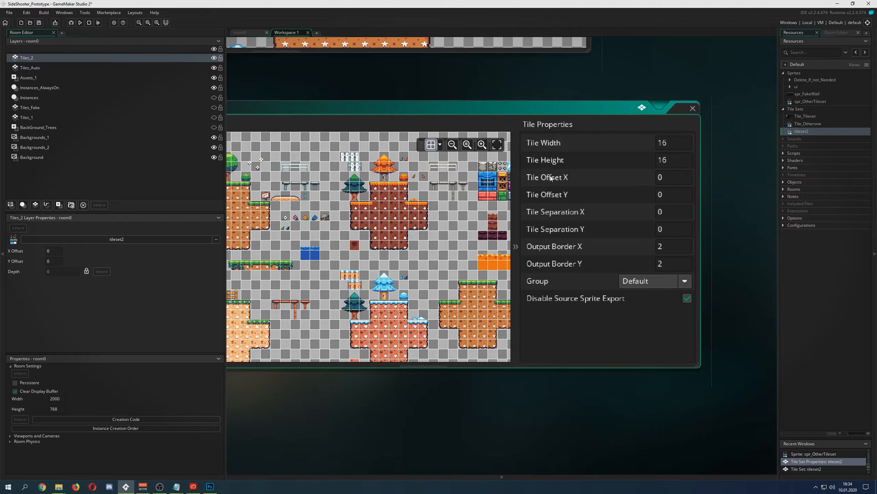
{"action": "mouse_move", "coordinate": [565, 232]}
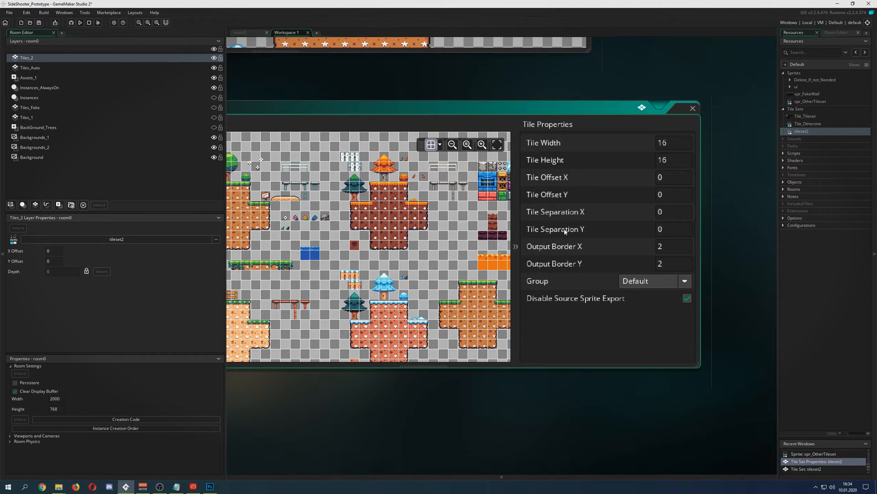
{"action": "mouse_move", "coordinate": [665, 188]}
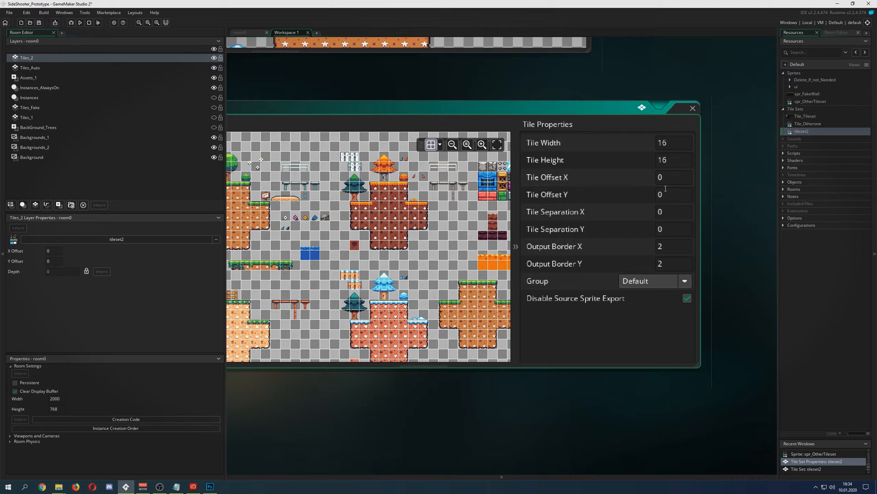
{"action": "left_click", "coordinate": [666, 143]}
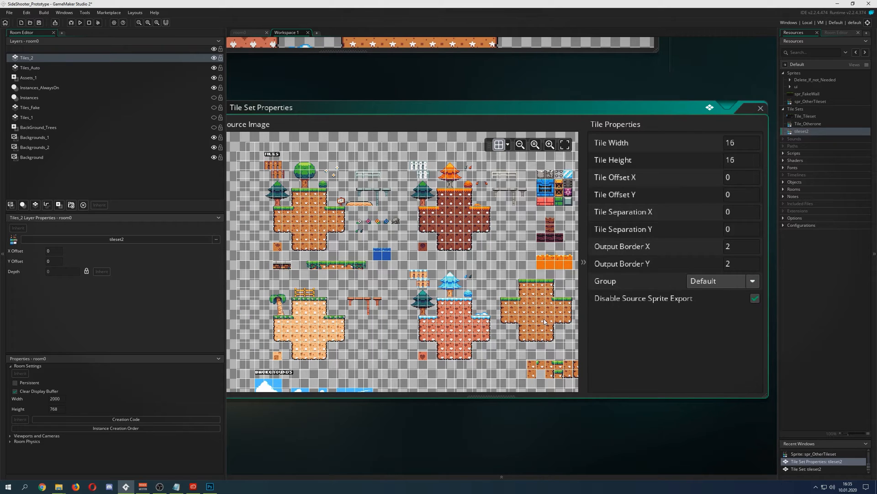
{"action": "mouse_move", "coordinate": [656, 179]}
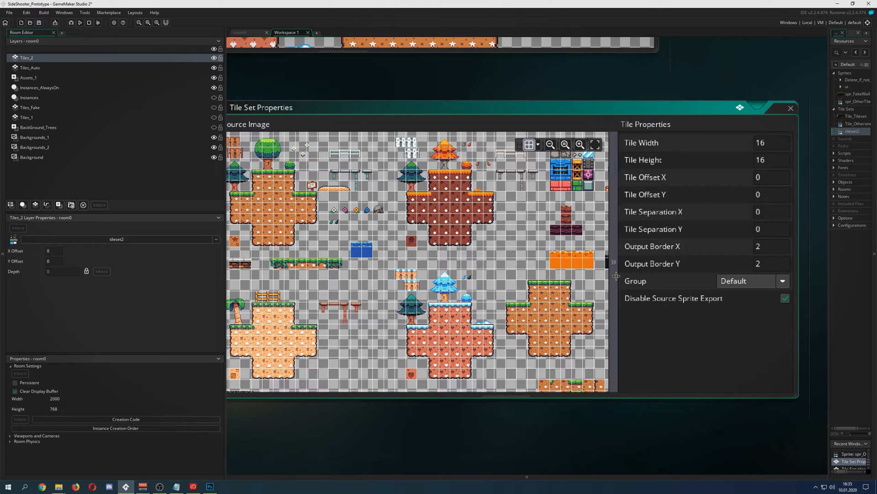
{"action": "mouse_move", "coordinate": [717, 146]}
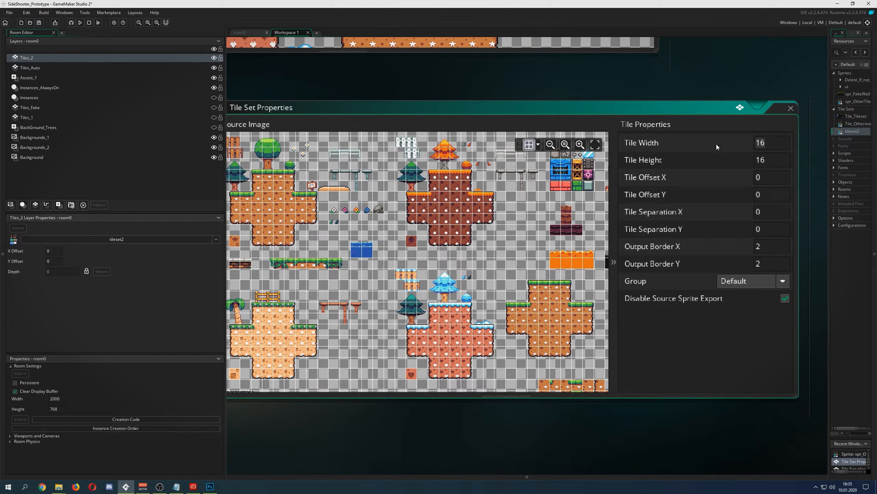
{"action": "left_click", "coordinate": [772, 159]}
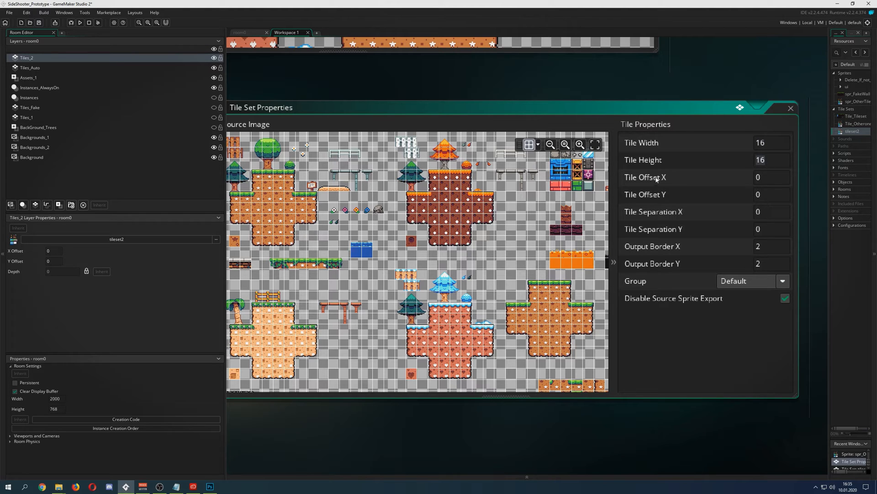
{"action": "mouse_move", "coordinate": [732, 197]}
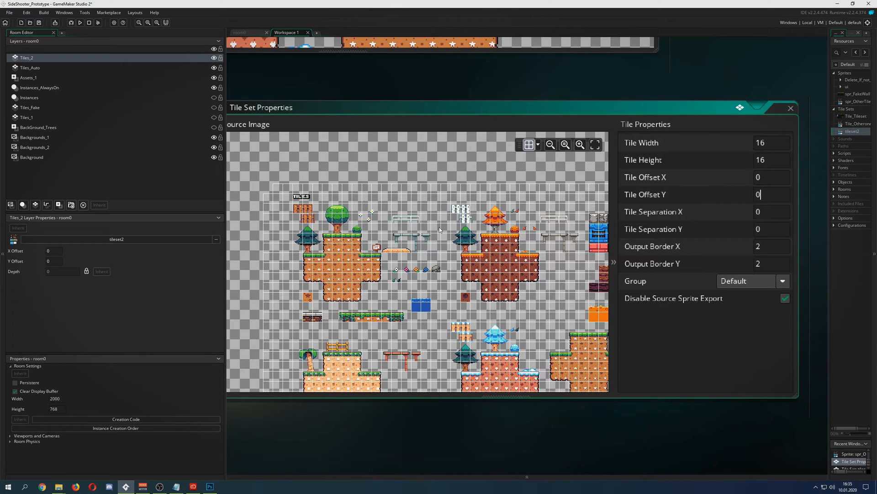
{"action": "mouse_move", "coordinate": [316, 211]}
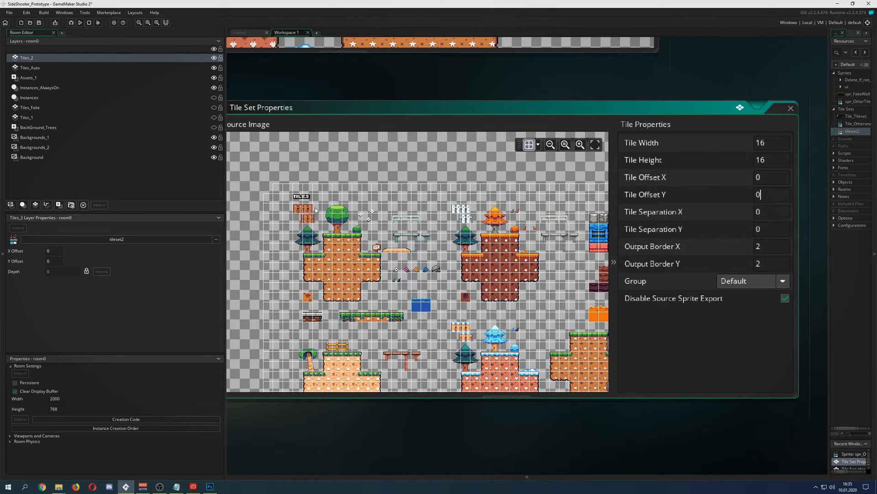
{"action": "mouse_move", "coordinate": [767, 226]}
{"action": "type", "text": "10"}
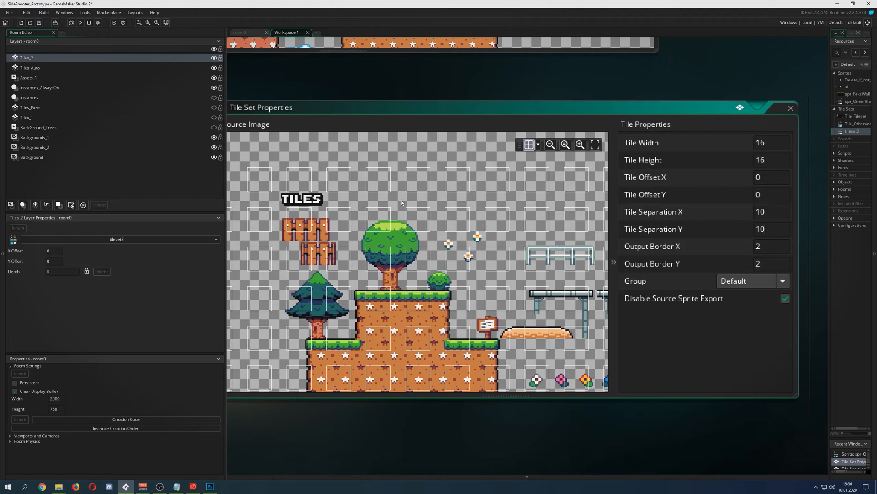
{"action": "mouse_move", "coordinate": [424, 233]}
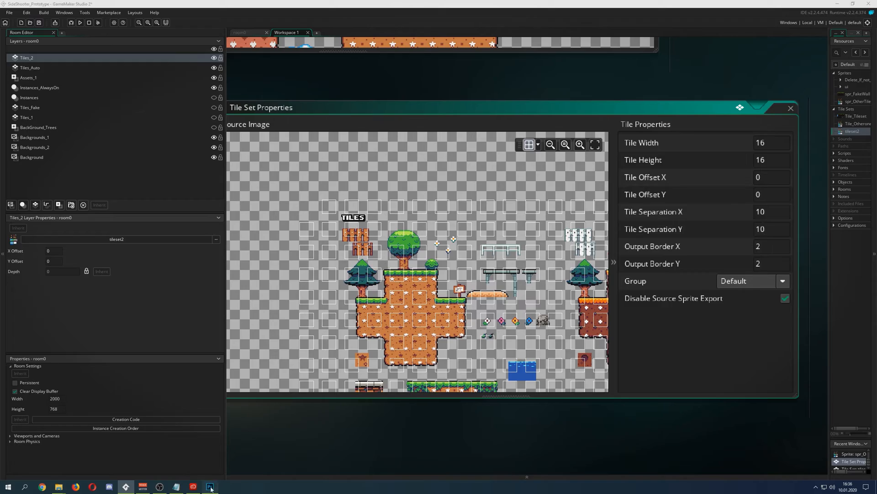
Switch to the tileset PSD in Photoshop and select the spaced-out terrain block's layer
{"action": "left_click", "coordinate": [211, 485]}
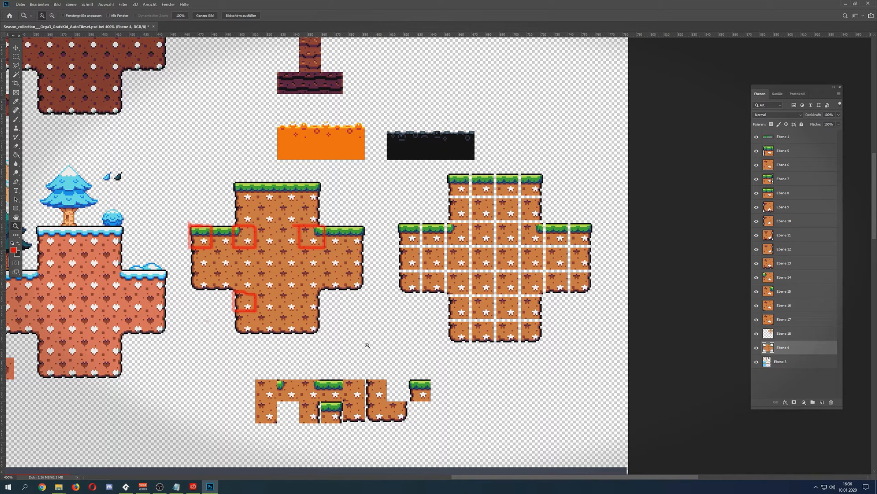
{"action": "mouse_move", "coordinate": [393, 404]}
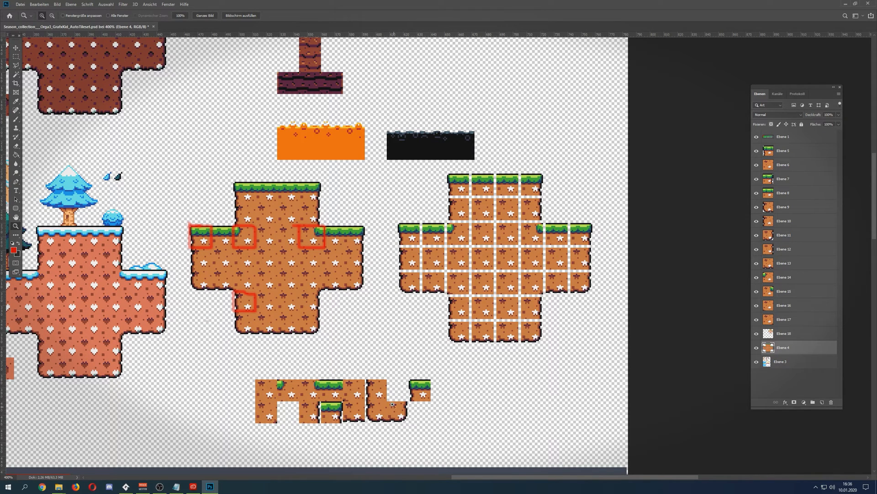
{"action": "mouse_move", "coordinate": [332, 391]}
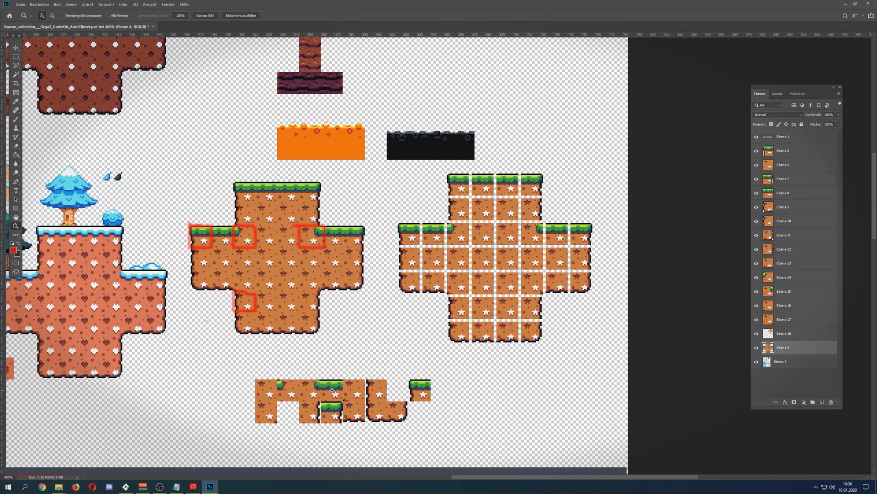
{"action": "mouse_move", "coordinate": [305, 390]}
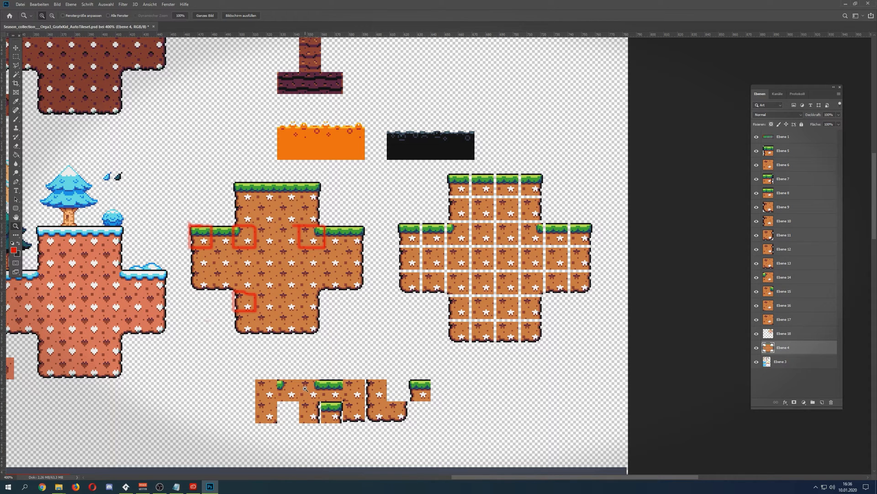
{"action": "mouse_move", "coordinate": [325, 386]}
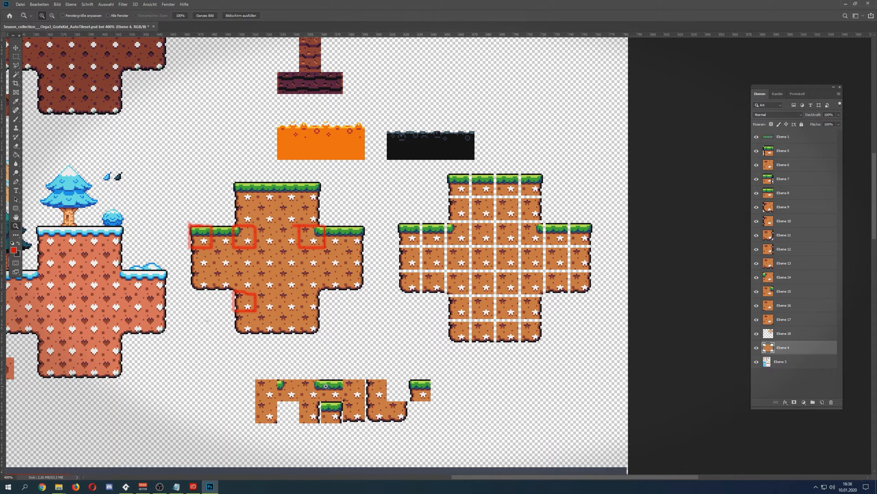
{"action": "mouse_move", "coordinate": [487, 206]}
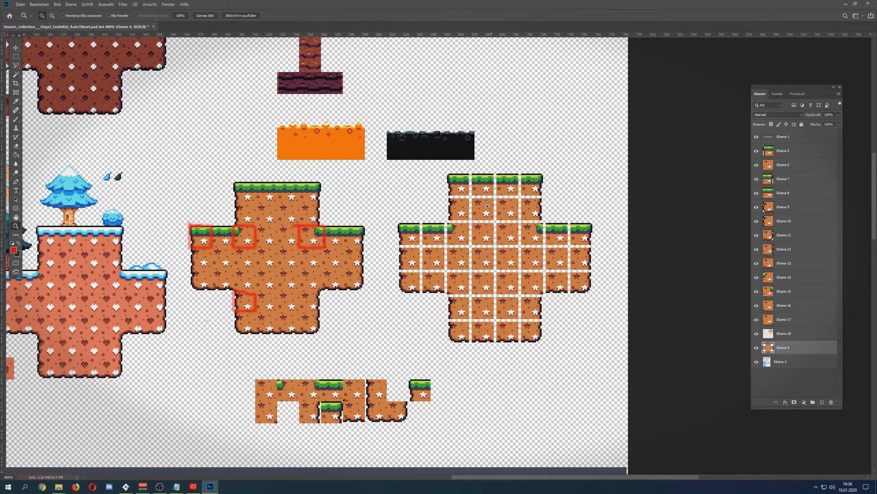
{"action": "mouse_move", "coordinate": [425, 174]}
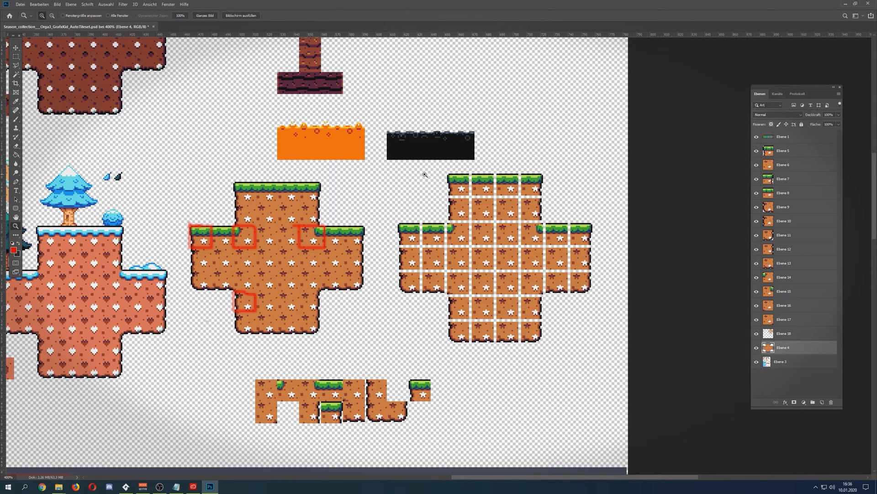
{"action": "mouse_move", "coordinate": [471, 166]}
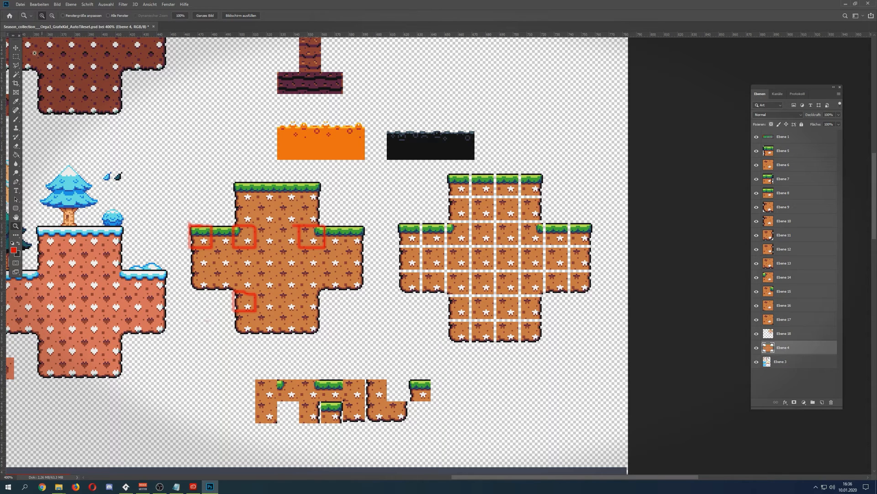
{"action": "left_click", "coordinate": [784, 333]}
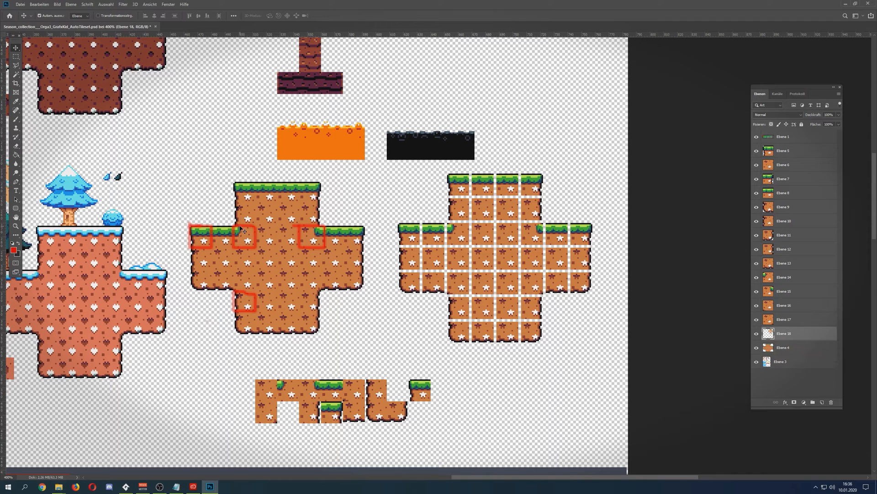
{"action": "left_click", "coordinate": [16, 47]}
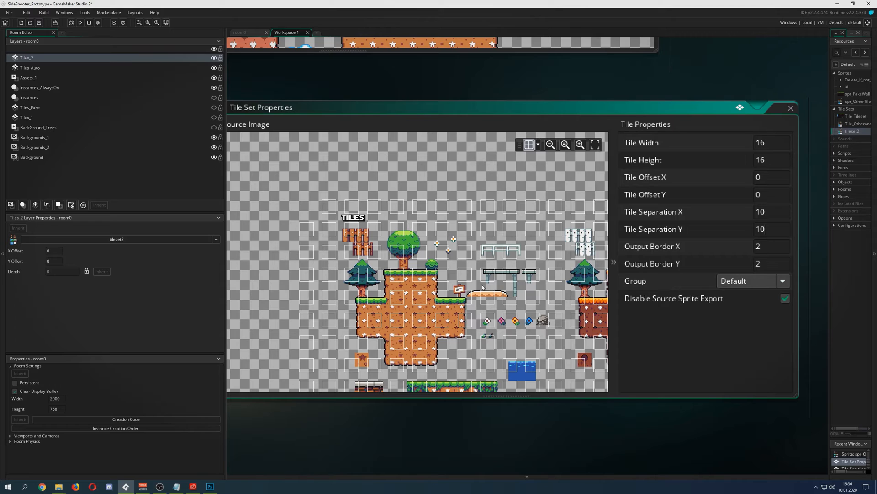
{"action": "mouse_move", "coordinate": [774, 211]}
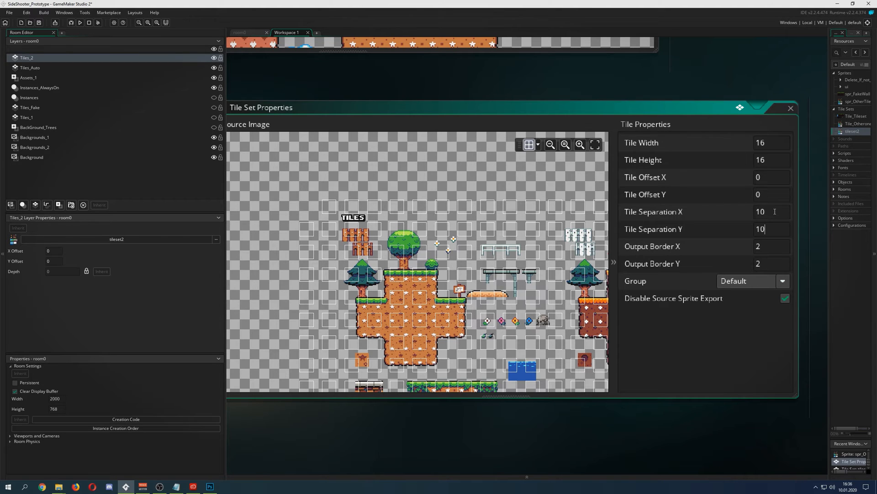
Set tile separation back to 0, then return to the Photoshop artwork of the spaced terrain block
{"action": "type", "text": "0"}
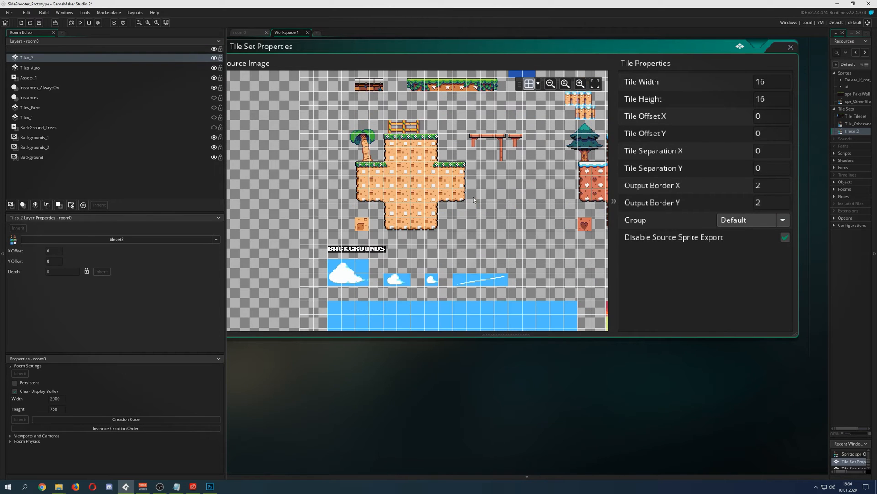
{"action": "mouse_move", "coordinate": [722, 187]}
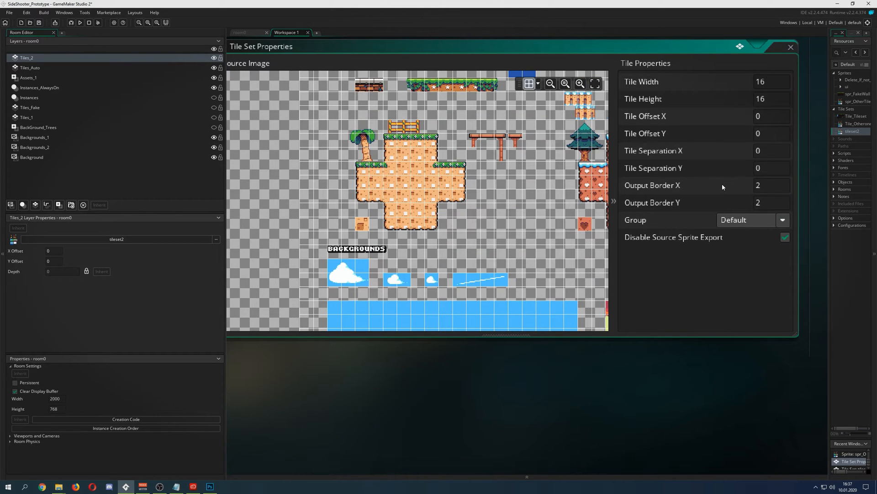
{"action": "mouse_move", "coordinate": [692, 186]}
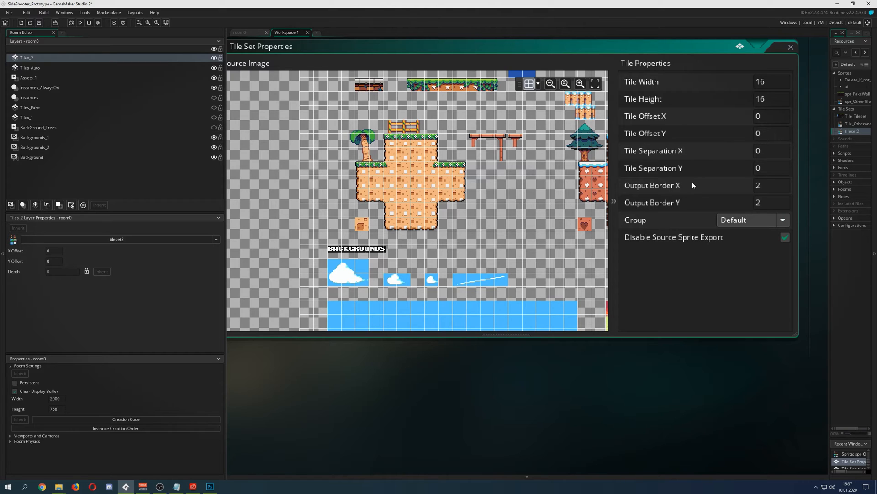
{"action": "left_click", "coordinate": [773, 185]}
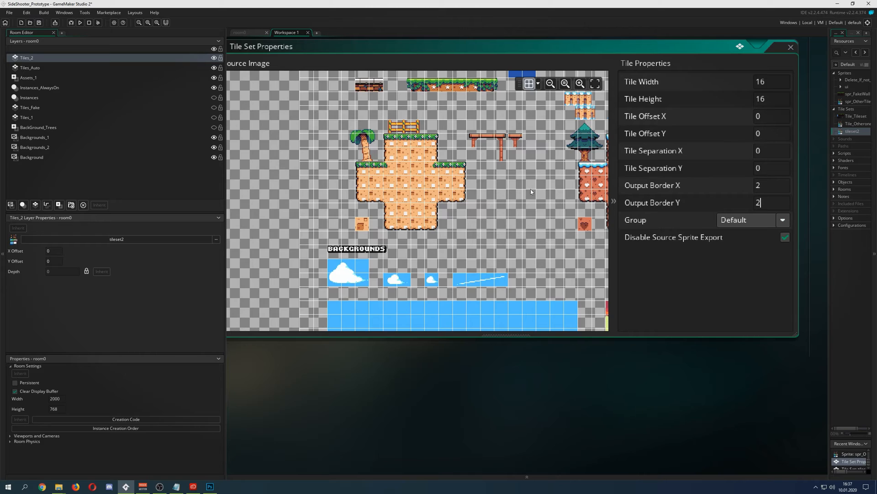
{"action": "scroll", "scroll_direction": "down", "scroll_amount": 3}
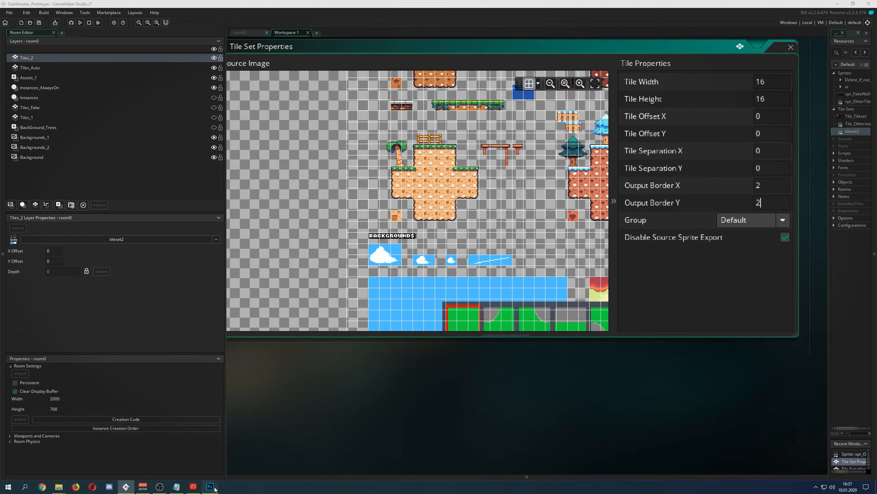
{"action": "left_click", "coordinate": [209, 486]}
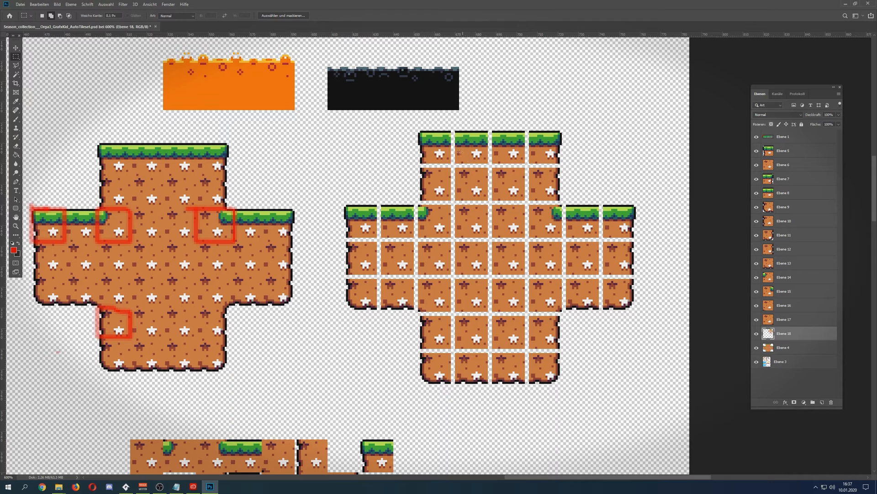
{"action": "mouse_move", "coordinate": [451, 130]}
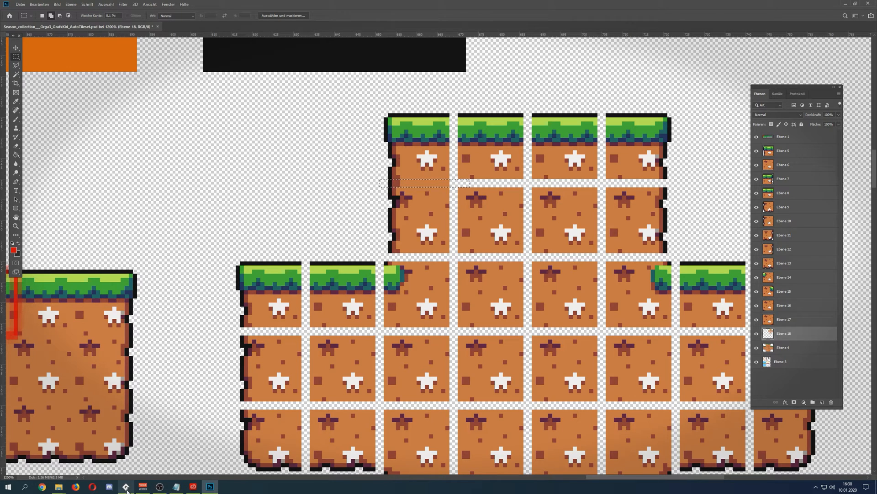
Back in GameMaker, set 16×16 tiles, zero offsets and separation, output border 2, source export disabled
{"action": "left_click", "coordinate": [125, 486]}
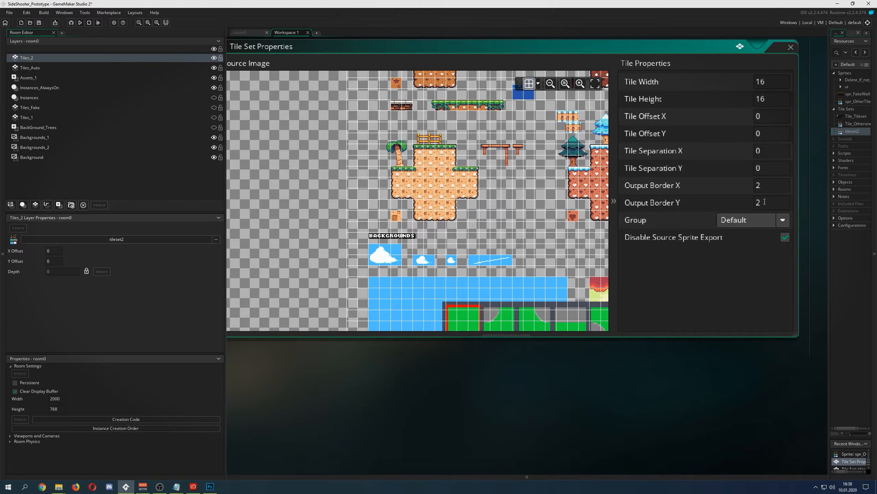
{"action": "left_click", "coordinate": [770, 202]}
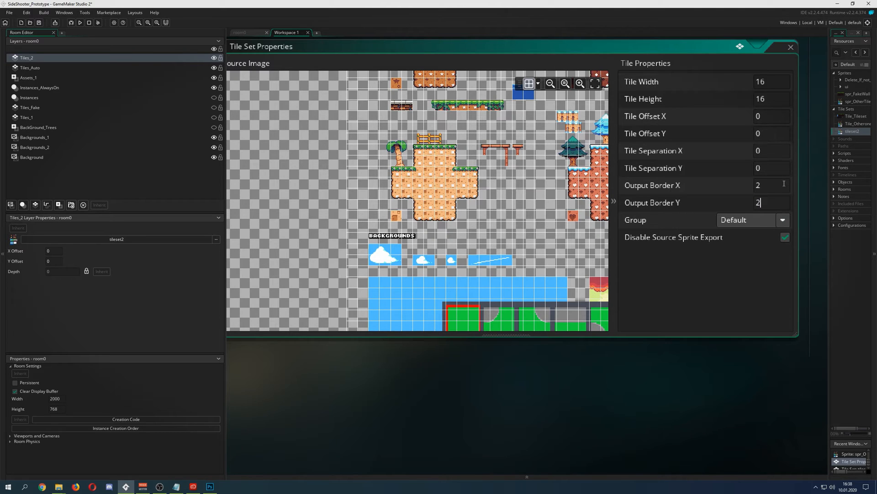
{"action": "mouse_move", "coordinate": [749, 245]}
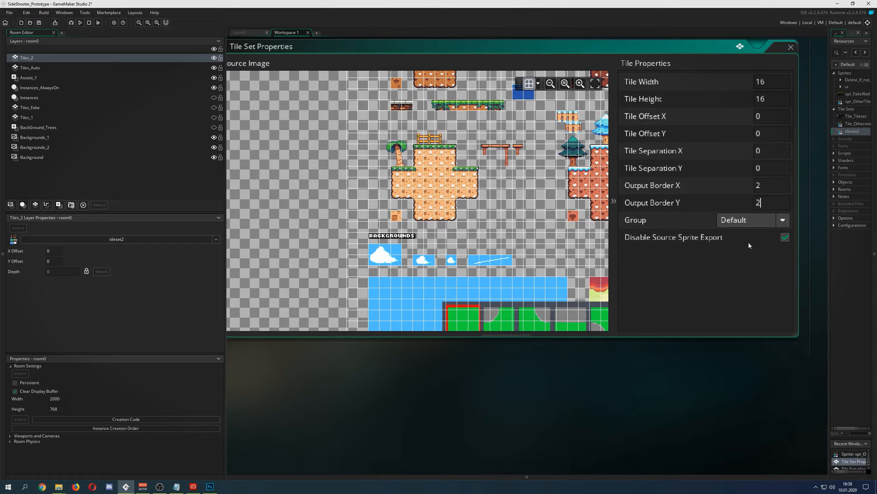
{"action": "mouse_move", "coordinate": [524, 178]}
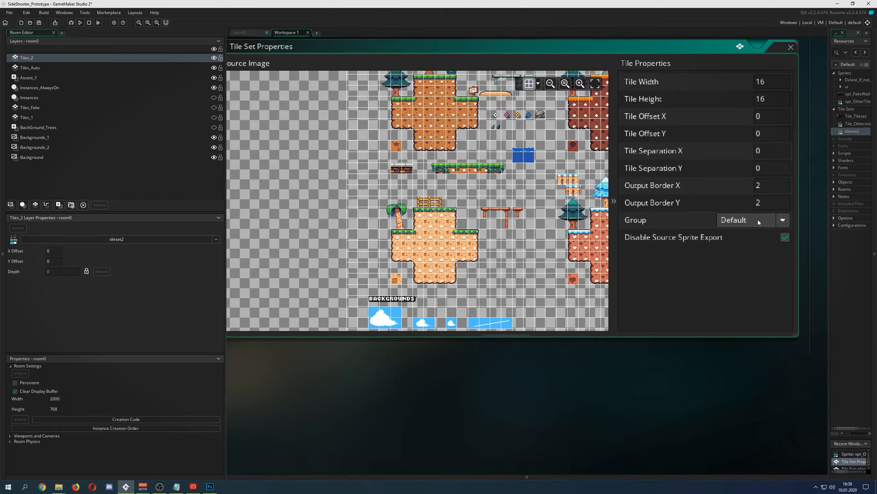
{"action": "left_click", "coordinate": [84, 12]}
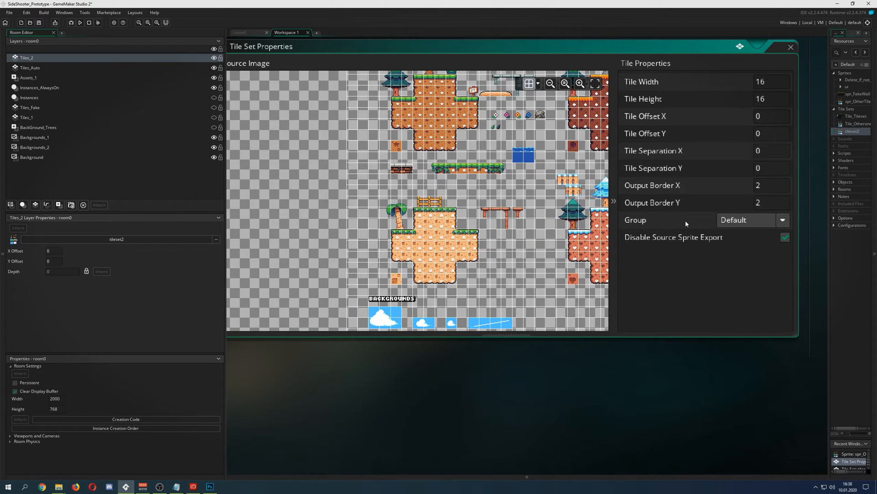
{"action": "mouse_move", "coordinate": [686, 243]}
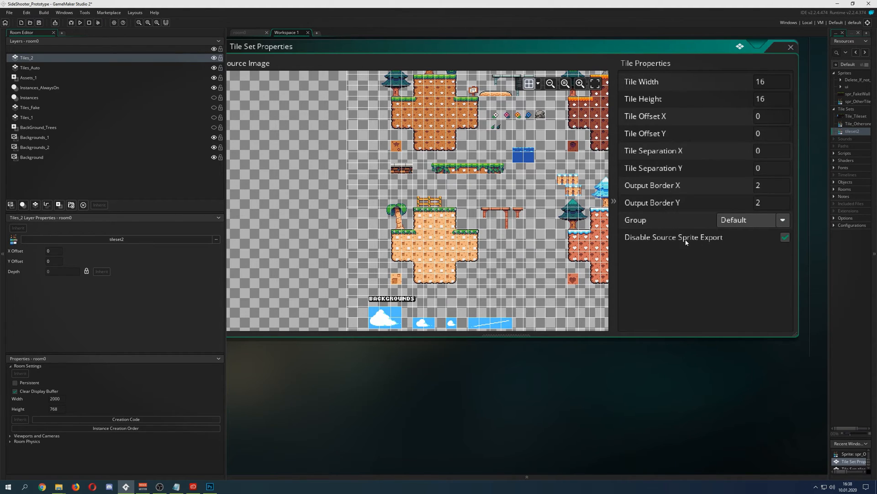
{"action": "mouse_move", "coordinate": [711, 239]}
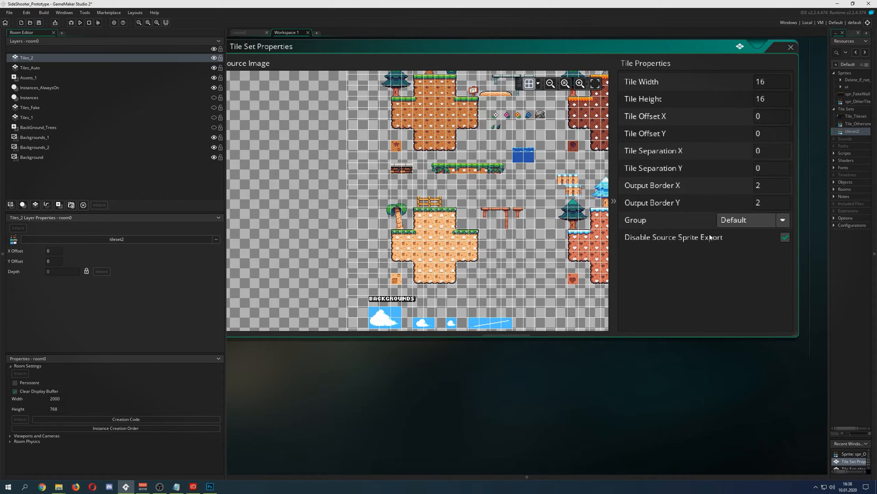
{"action": "mouse_move", "coordinate": [704, 201]}
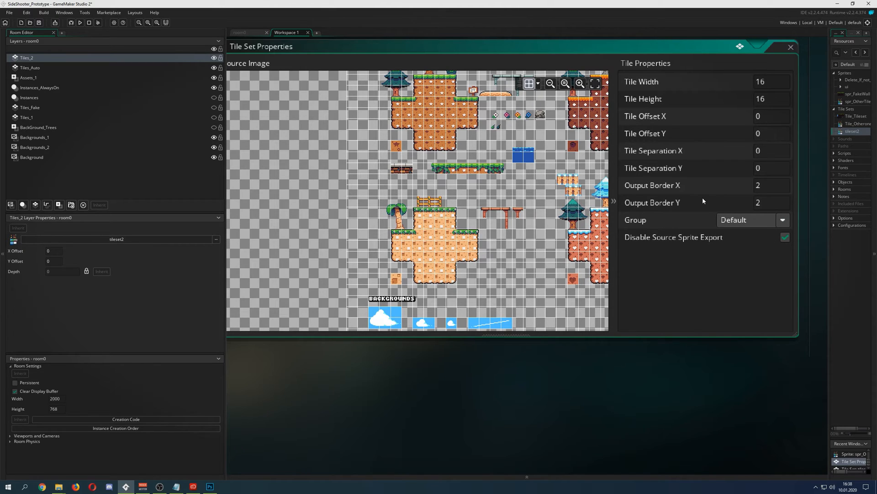
{"action": "mouse_move", "coordinate": [513, 242]}
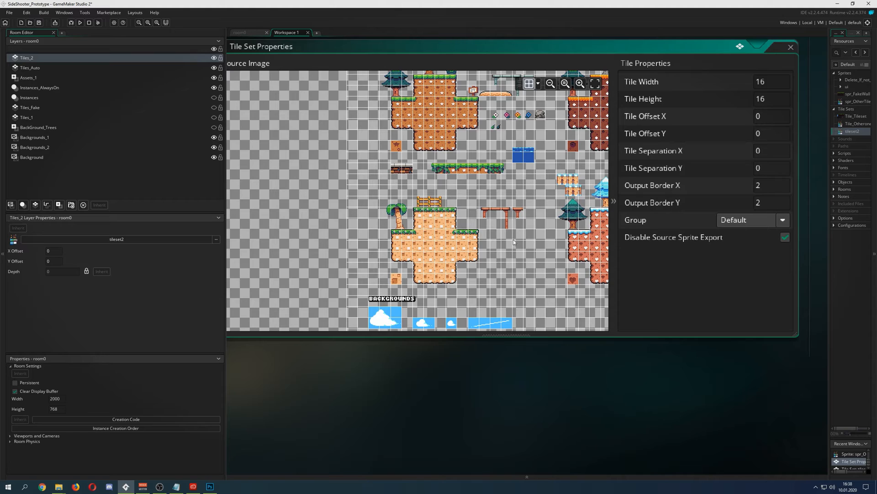
{"action": "mouse_move", "coordinate": [563, 130]}
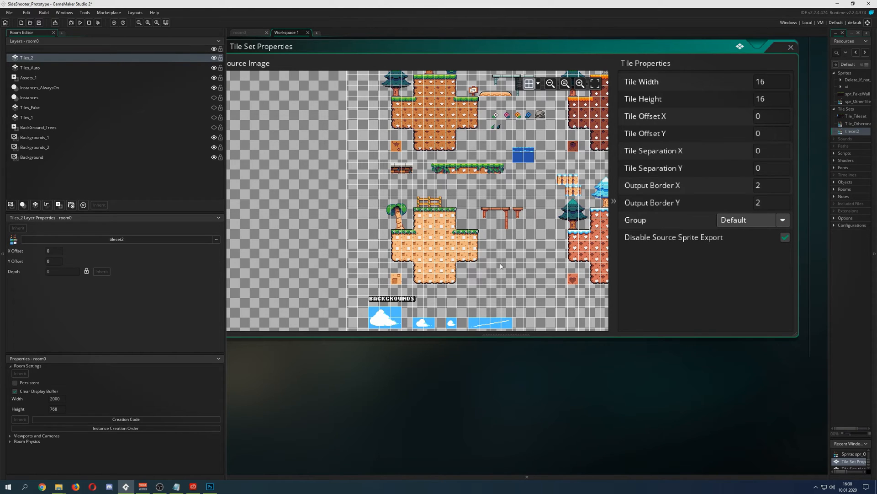
{"action": "mouse_move", "coordinate": [510, 254]}
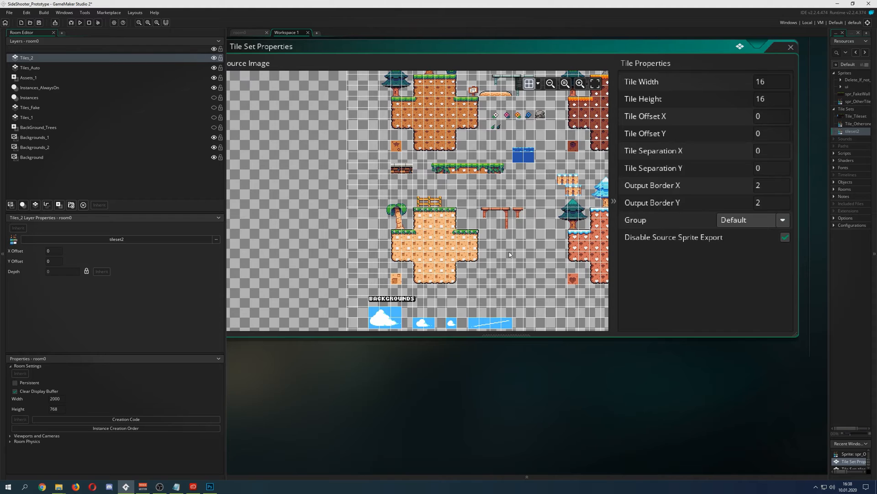
{"action": "left_click", "coordinate": [784, 236]}
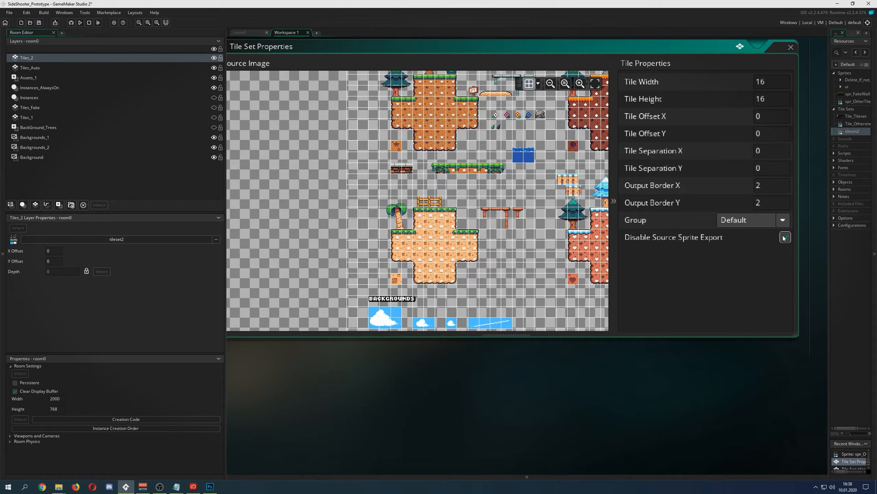
Close Tile Set Properties to return to the tileset2 overview panel
{"action": "left_click", "coordinate": [784, 237]}
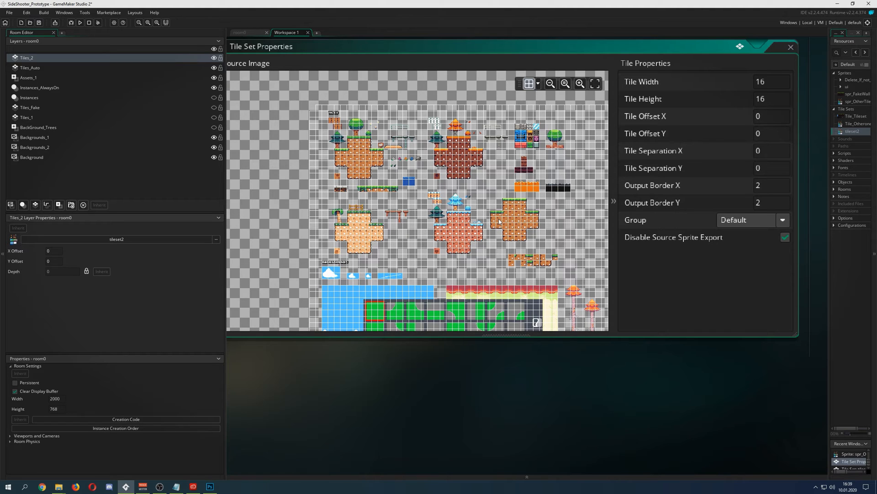
{"action": "mouse_move", "coordinate": [491, 255]}
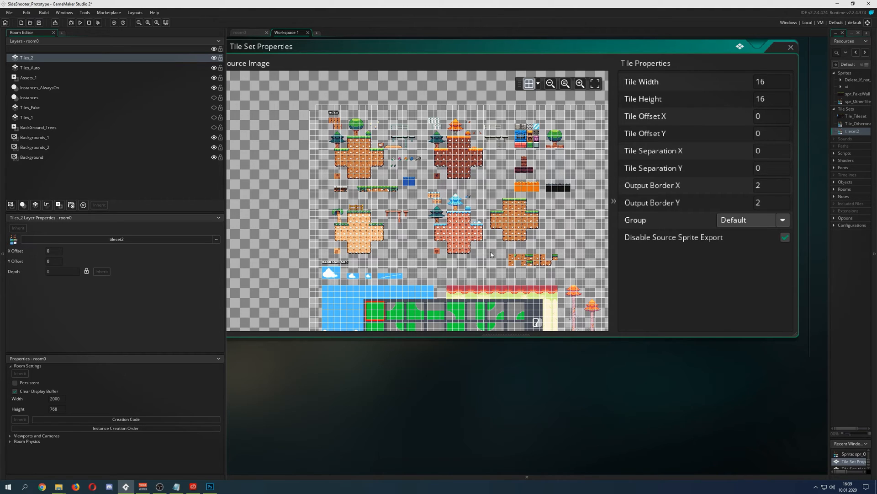
{"action": "mouse_move", "coordinate": [485, 162]}
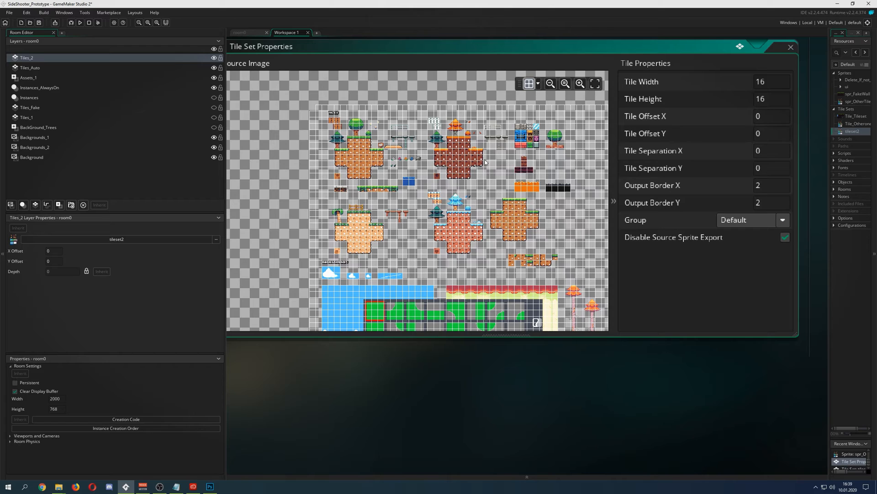
{"action": "mouse_move", "coordinate": [566, 176]}
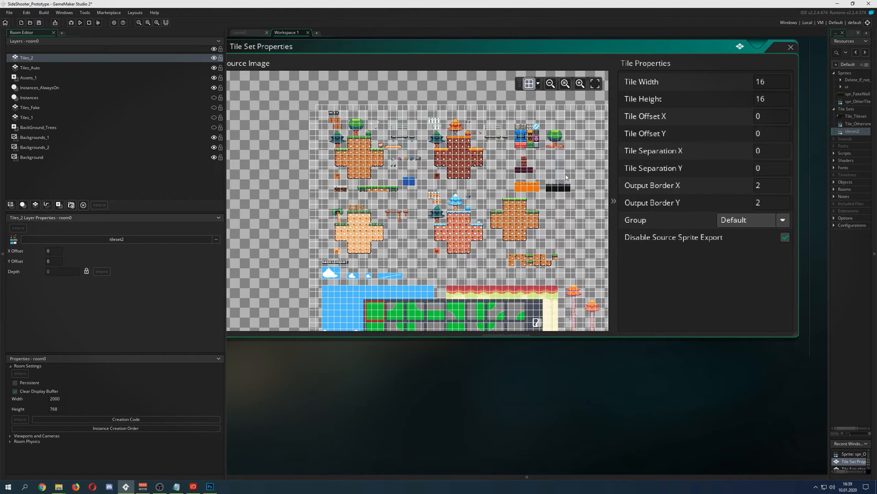
{"action": "mouse_move", "coordinate": [694, 219]}
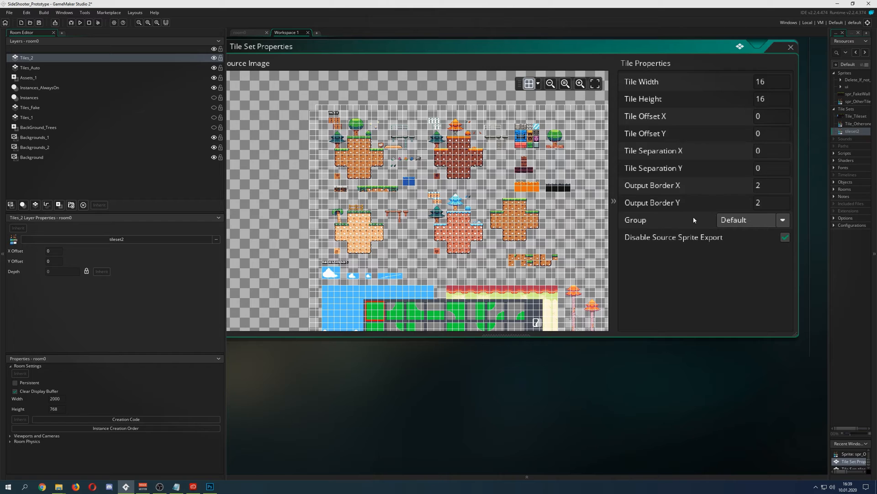
{"action": "mouse_move", "coordinate": [585, 236]}
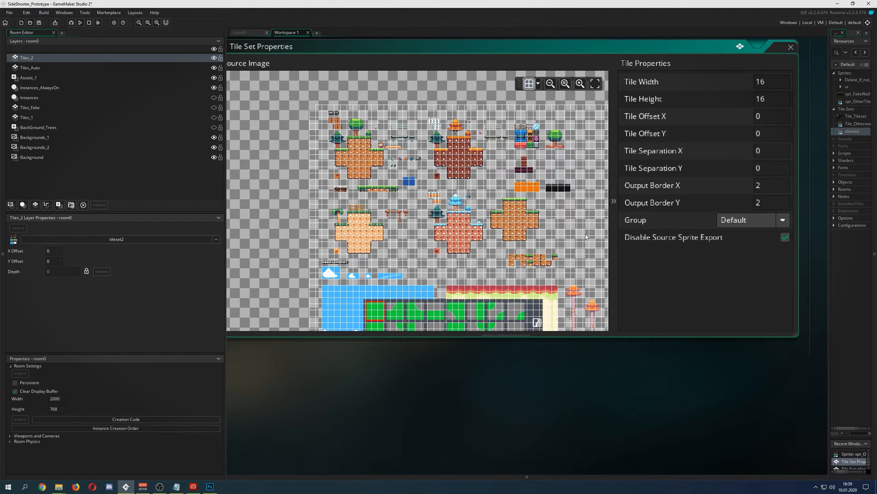
{"action": "mouse_move", "coordinate": [516, 213]}
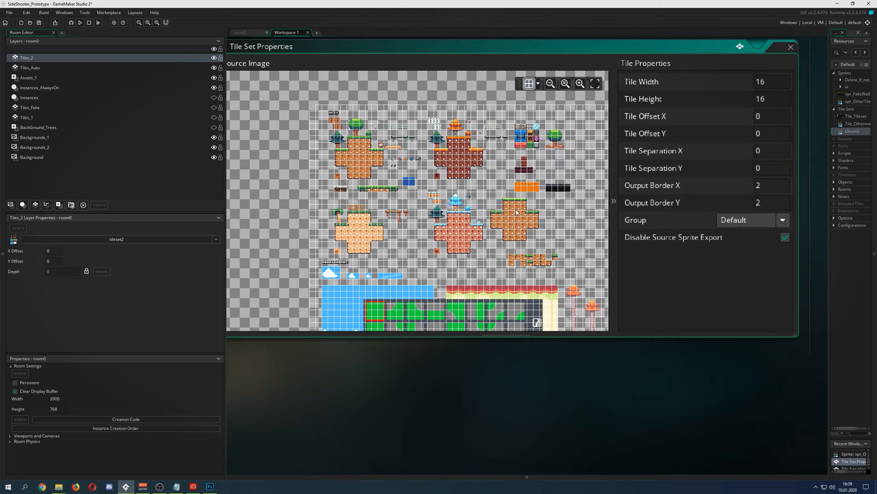
{"action": "mouse_move", "coordinate": [379, 133]}
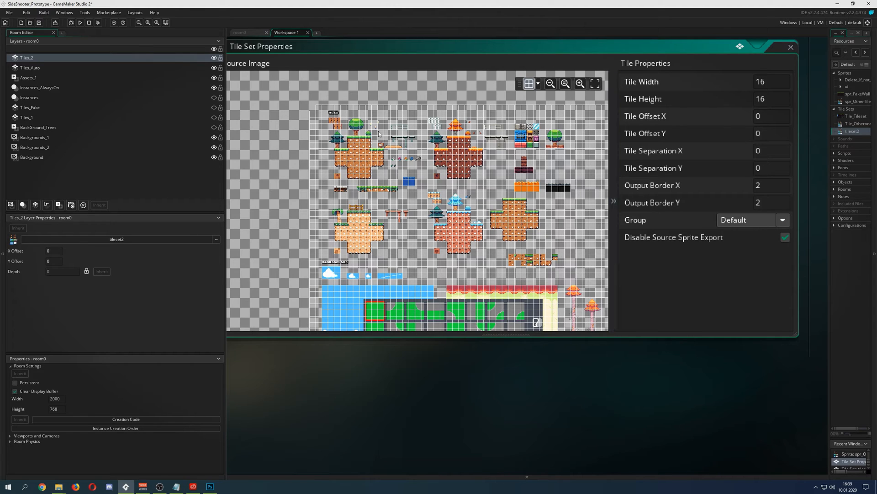
{"action": "mouse_move", "coordinate": [501, 233]}
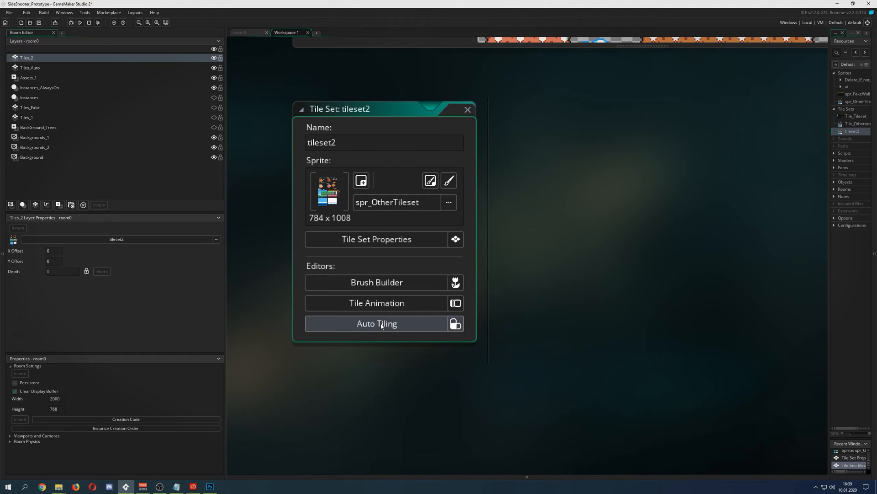
In the Auto Tiling editor, add a 16-tile template and assign the grass-topped tile to a slot
{"action": "left_click", "coordinate": [377, 324]}
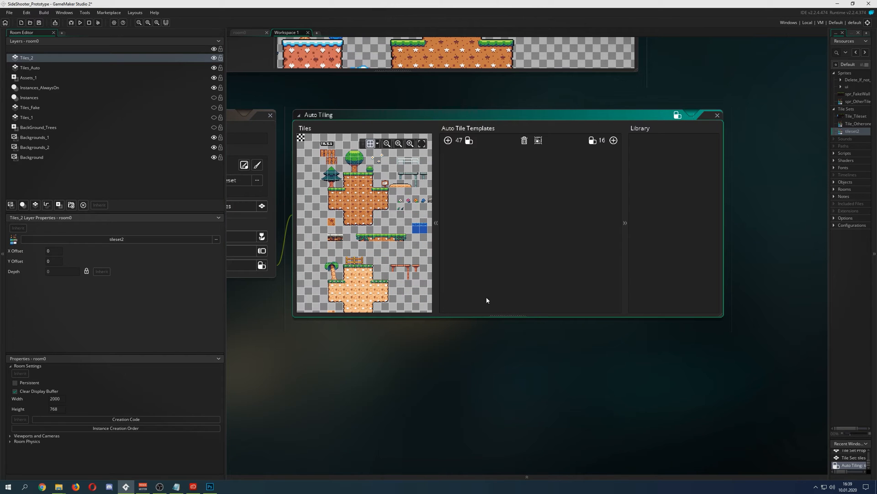
{"action": "mouse_move", "coordinate": [465, 150]}
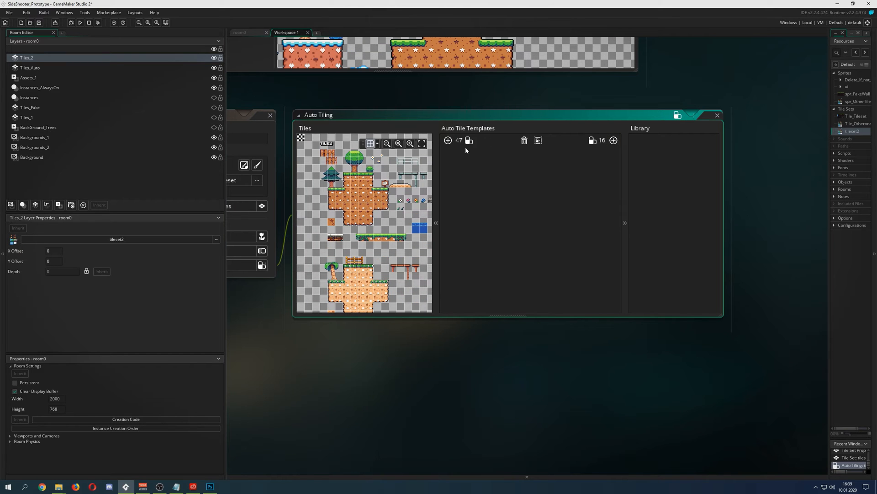
{"action": "left_click", "coordinate": [613, 141]}
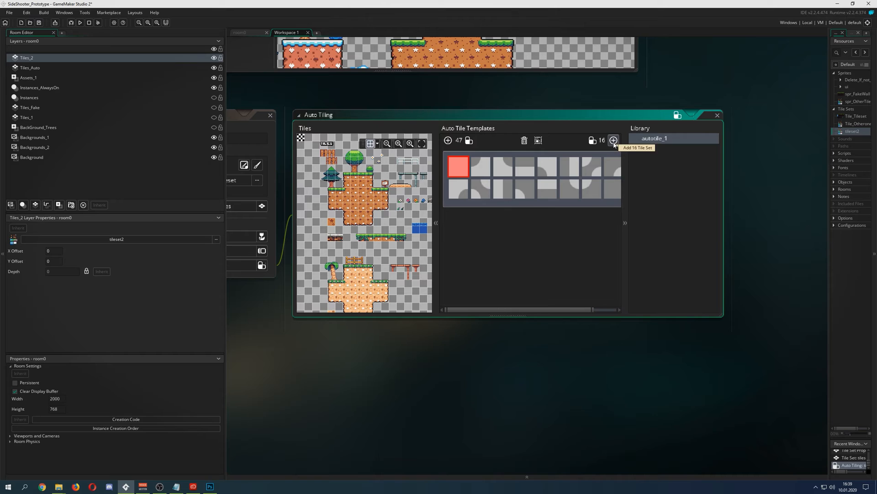
{"action": "mouse_move", "coordinate": [480, 166]}
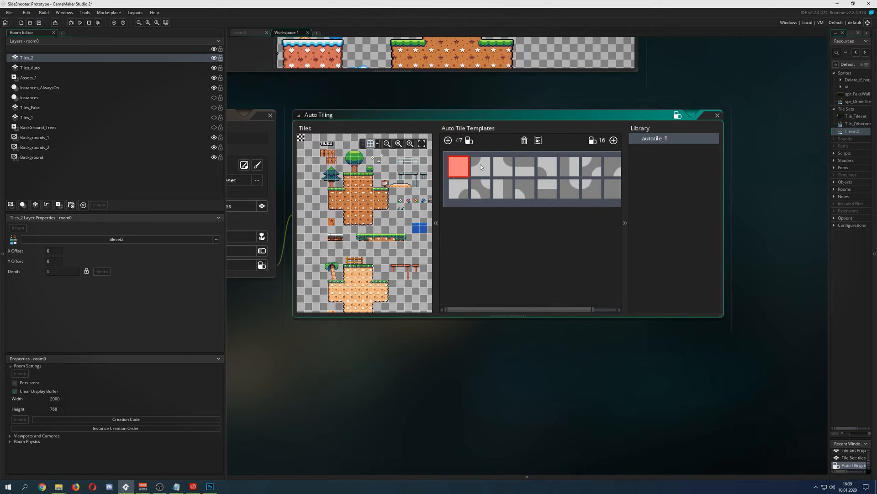
{"action": "mouse_move", "coordinate": [484, 164]}
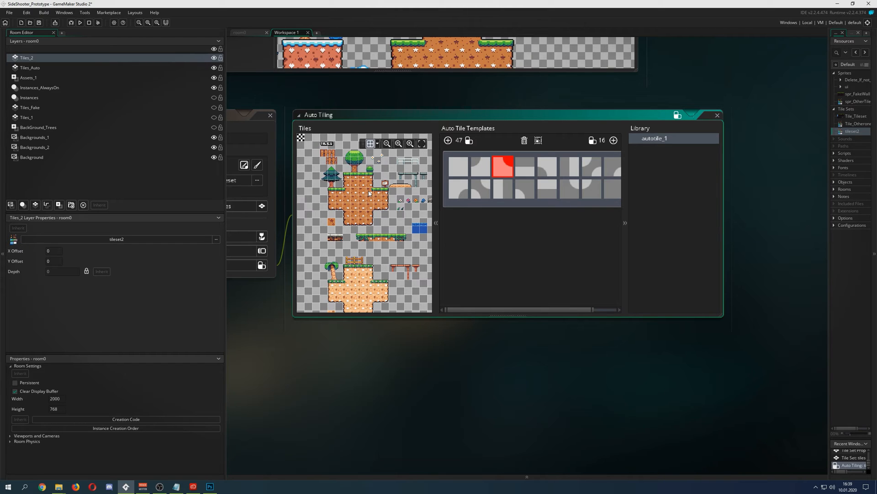
{"action": "left_click", "coordinate": [480, 166]}
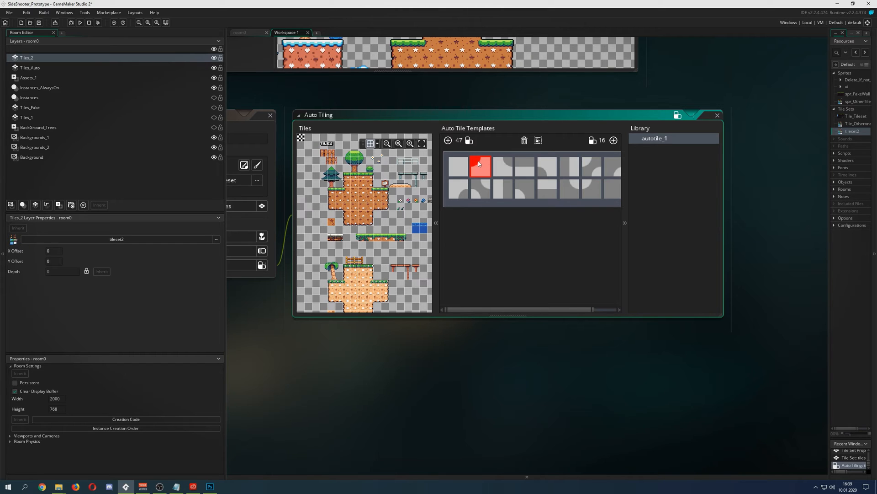
{"action": "mouse_move", "coordinate": [445, 171]}
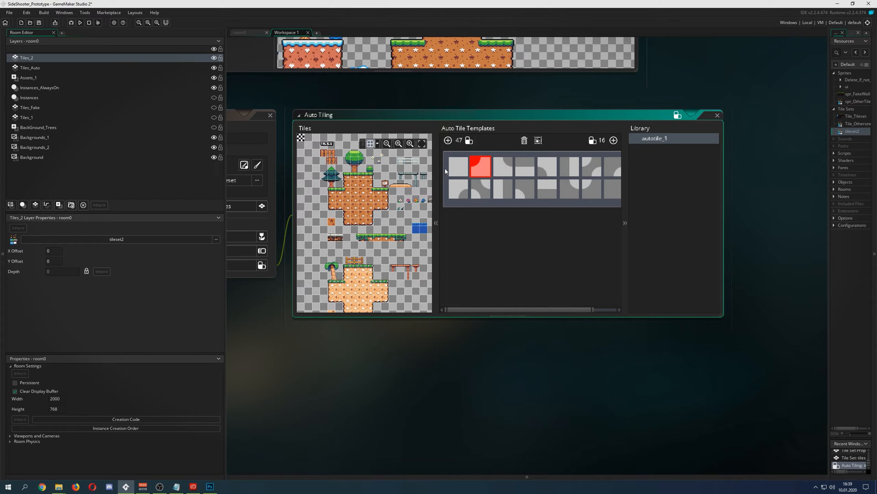
{"action": "mouse_move", "coordinate": [382, 214]}
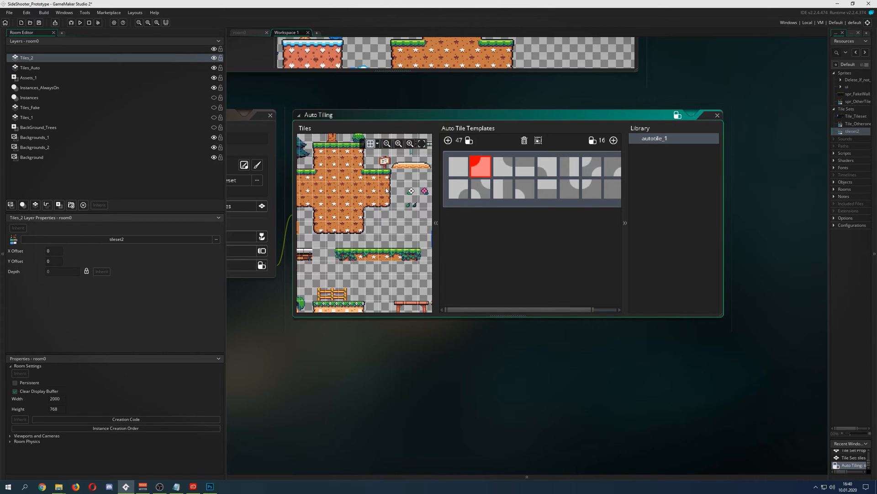
{"action": "left_click", "coordinate": [504, 166]}
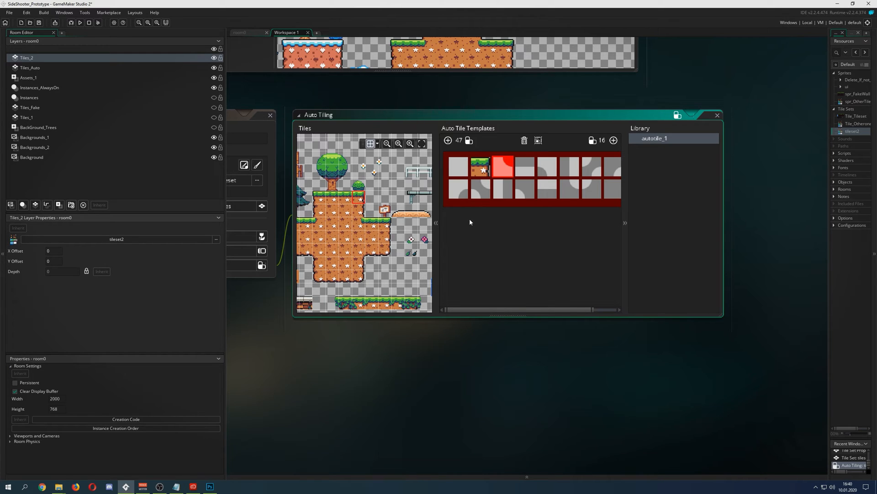
Delete that template and add a fresh auto tile template in its place
{"action": "left_click", "coordinate": [480, 169]}
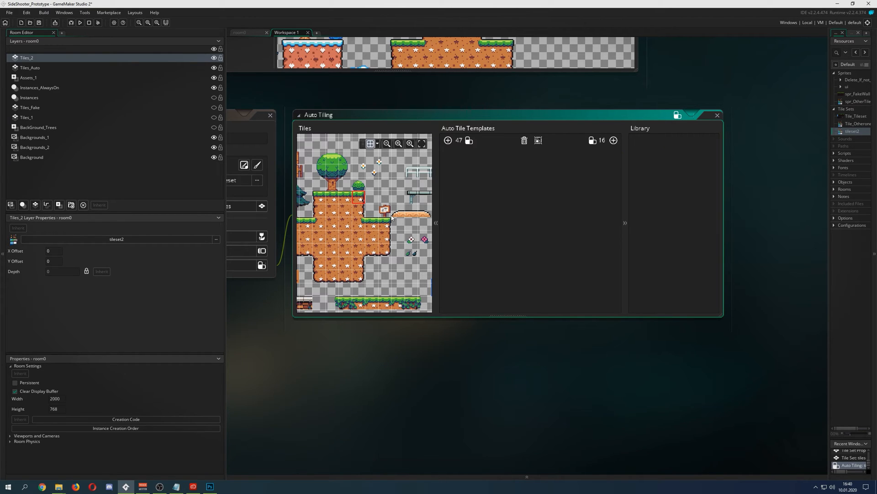
{"action": "mouse_move", "coordinate": [385, 246]}
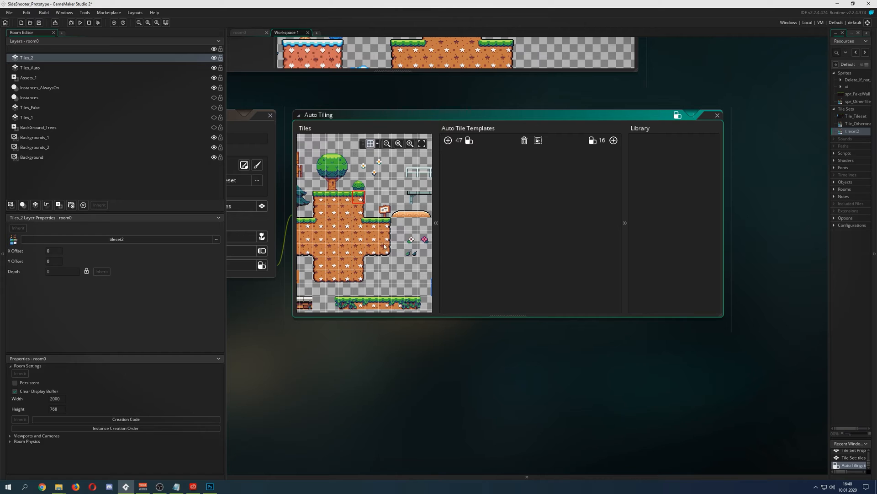
{"action": "mouse_move", "coordinate": [401, 266]}
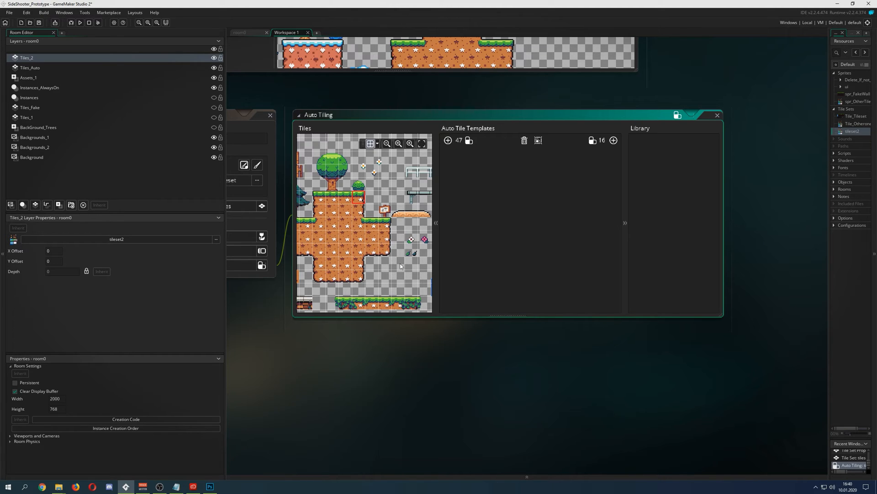
{"action": "mouse_move", "coordinate": [392, 264]}
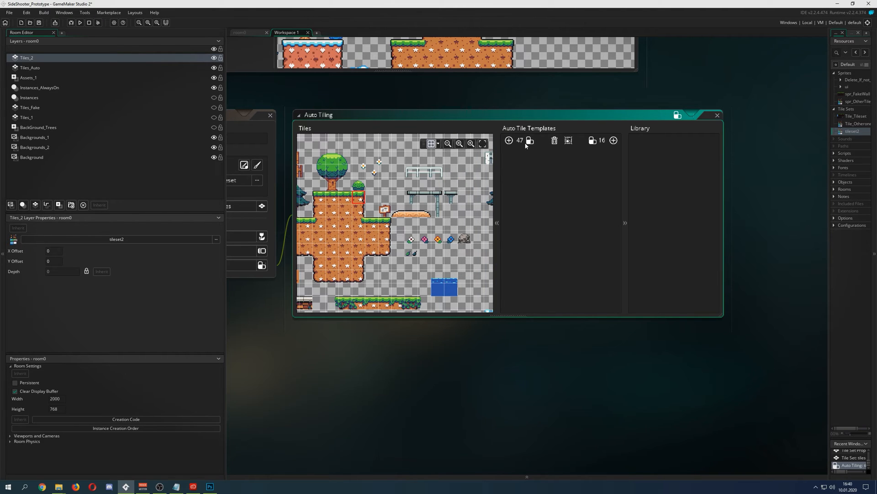
{"action": "left_click", "coordinate": [509, 140]}
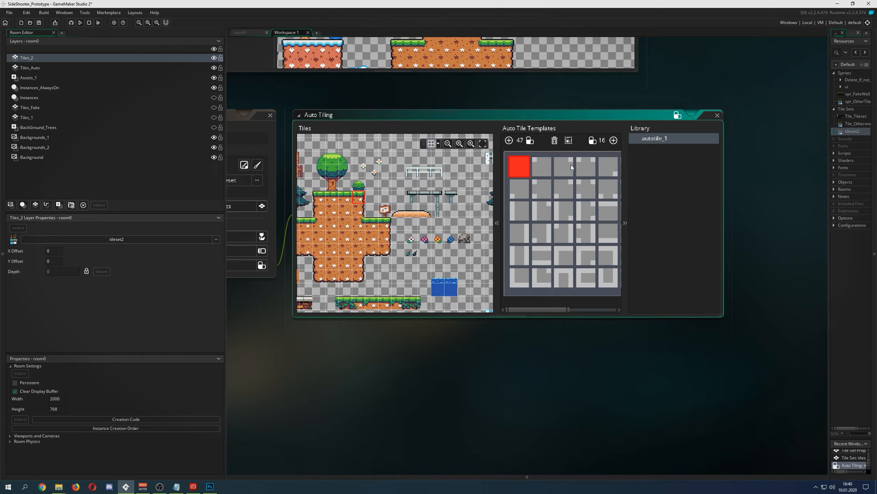
{"action": "mouse_move", "coordinate": [625, 214]}
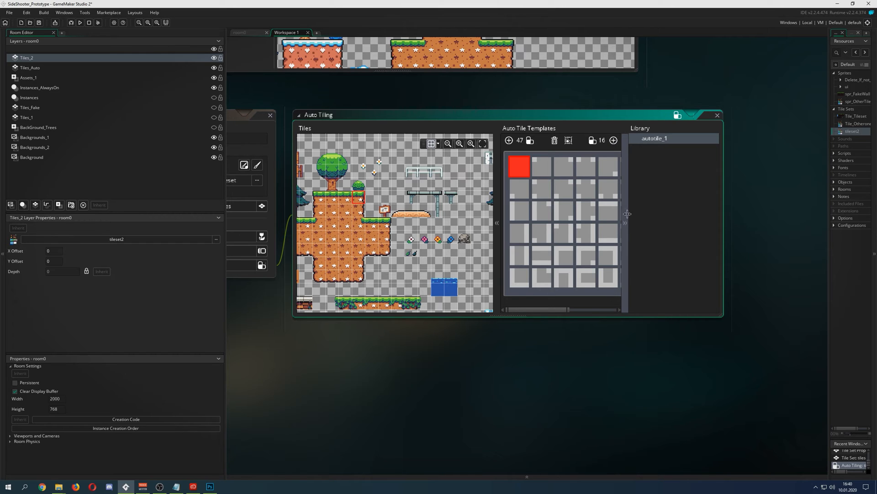
{"action": "mouse_move", "coordinate": [554, 141]}
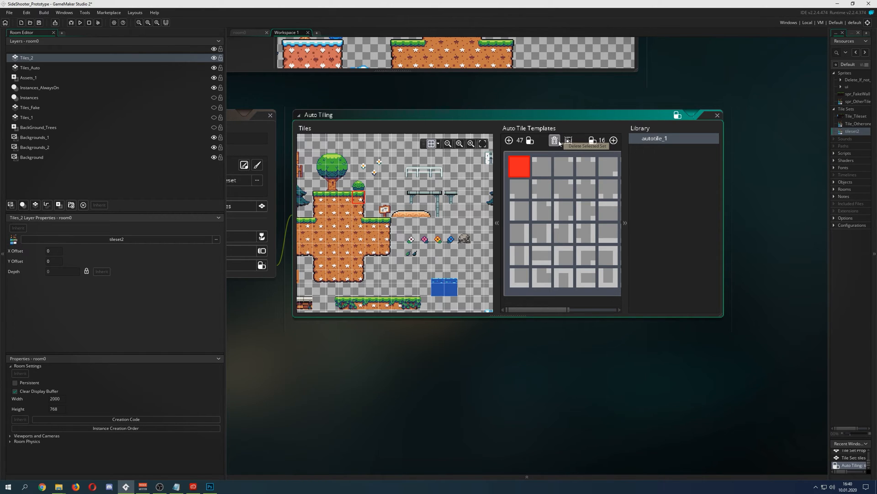
{"action": "left_click", "coordinate": [554, 141]}
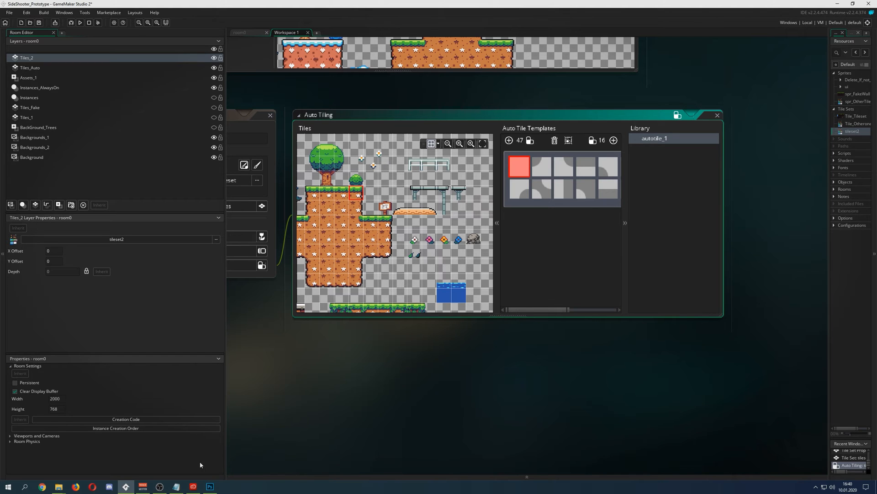
In Photoshop, zoom into the tileset PSD and circle the terrain pieces matching the template shapes in red
{"action": "left_click", "coordinate": [211, 487]}
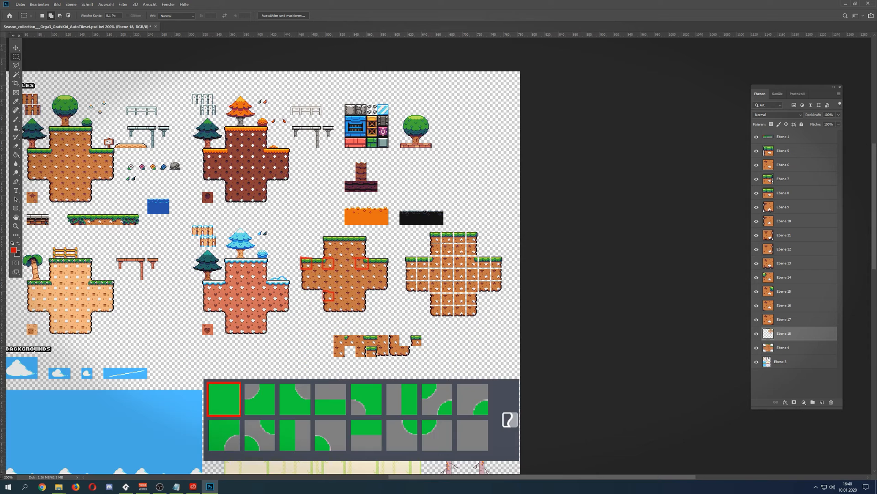
{"action": "scroll", "scroll_direction": "down", "scroll_amount": 3}
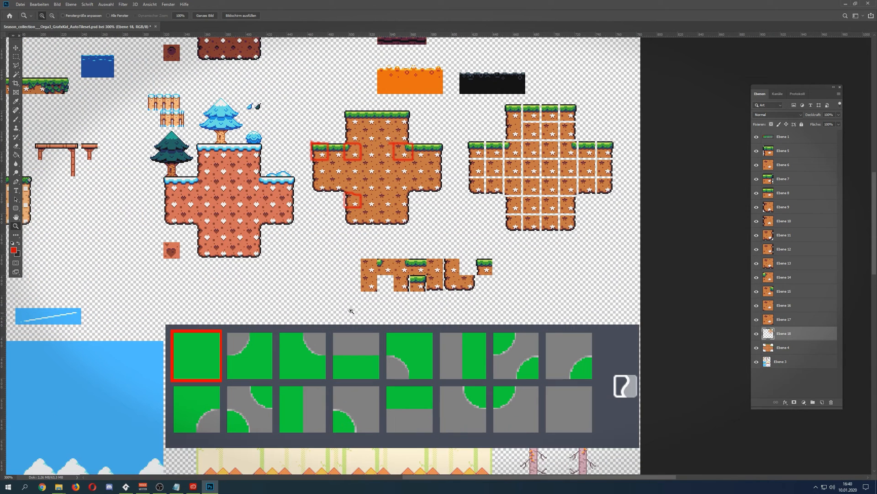
{"action": "scroll", "scroll_direction": "down", "scroll_amount": 3}
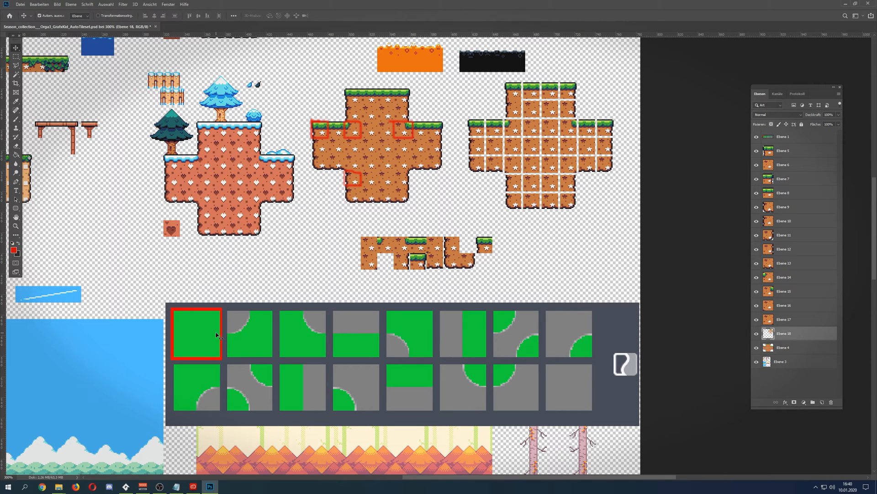
{"action": "mouse_move", "coordinate": [363, 150]}
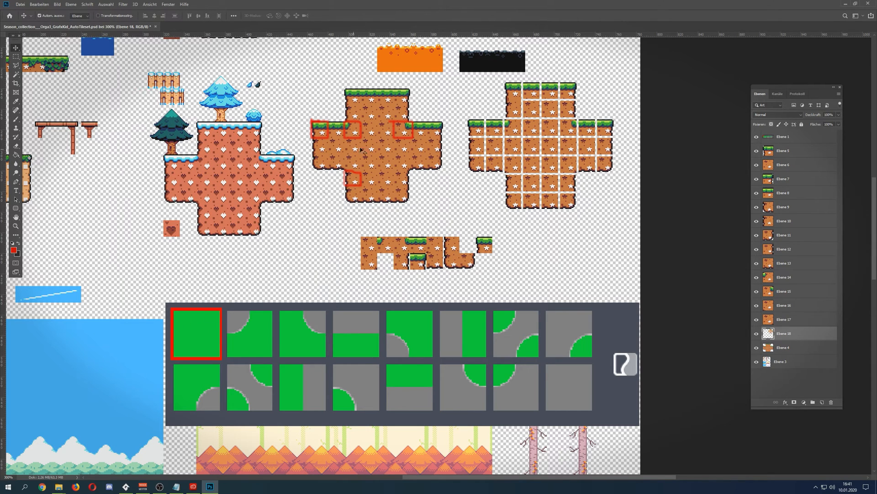
{"action": "mouse_move", "coordinate": [243, 197]}
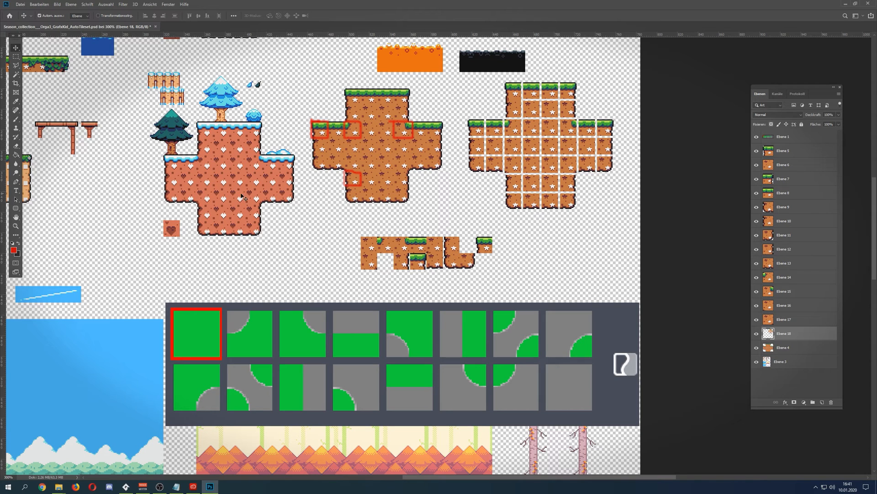
{"action": "left_click", "coordinate": [781, 361]}
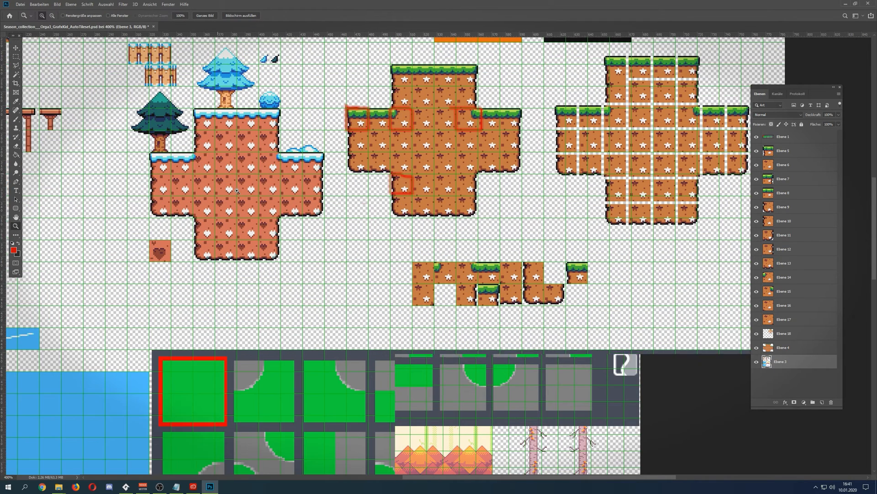
{"action": "scroll", "scroll_direction": "down", "scroll_amount": 3}
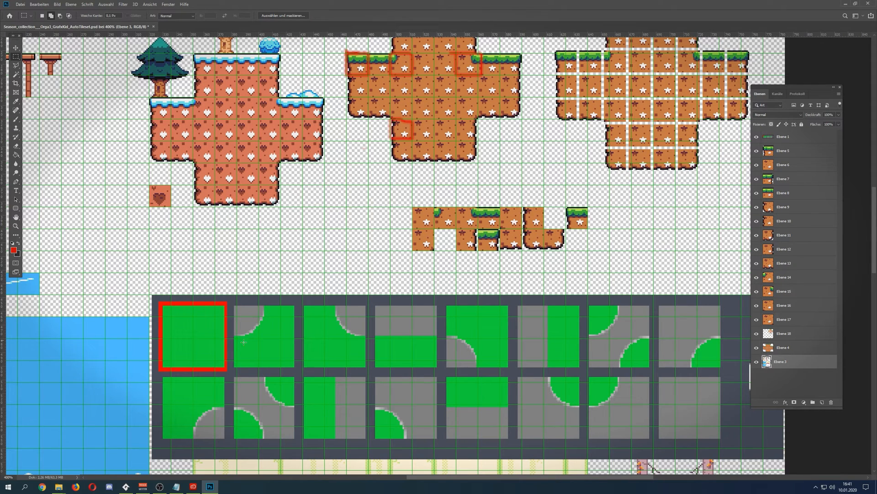
{"action": "mouse_move", "coordinate": [245, 339]}
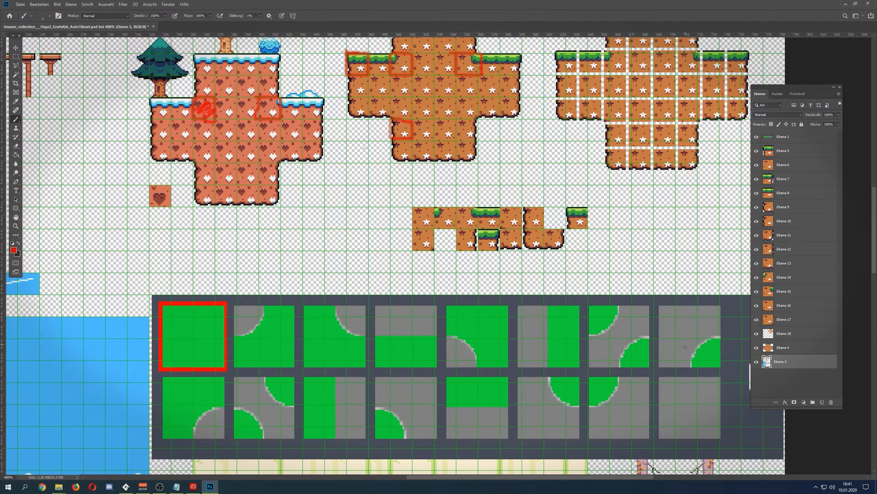
{"action": "mouse_move", "coordinate": [693, 257]}
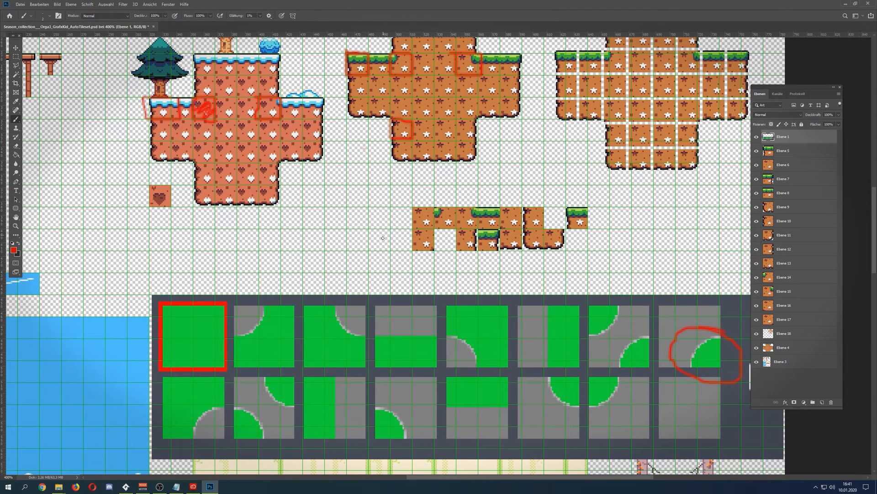
{"action": "mouse_move", "coordinate": [597, 316]}
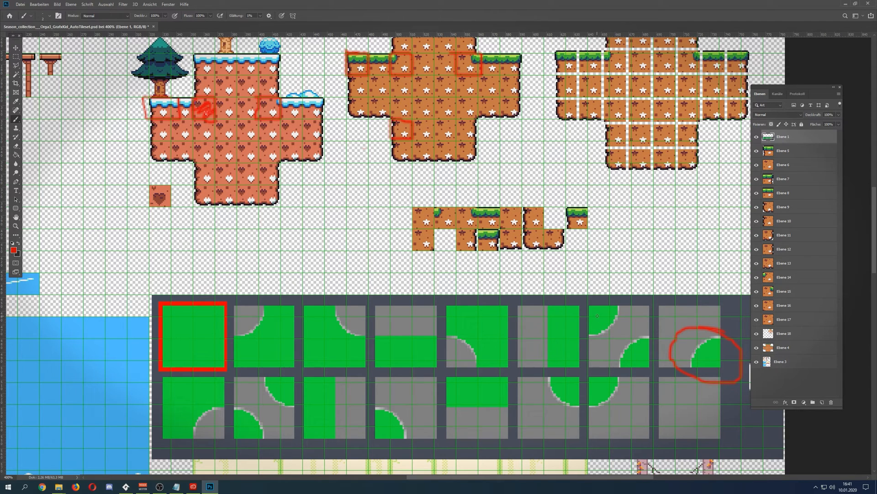
{"action": "left_click", "coordinate": [783, 361]}
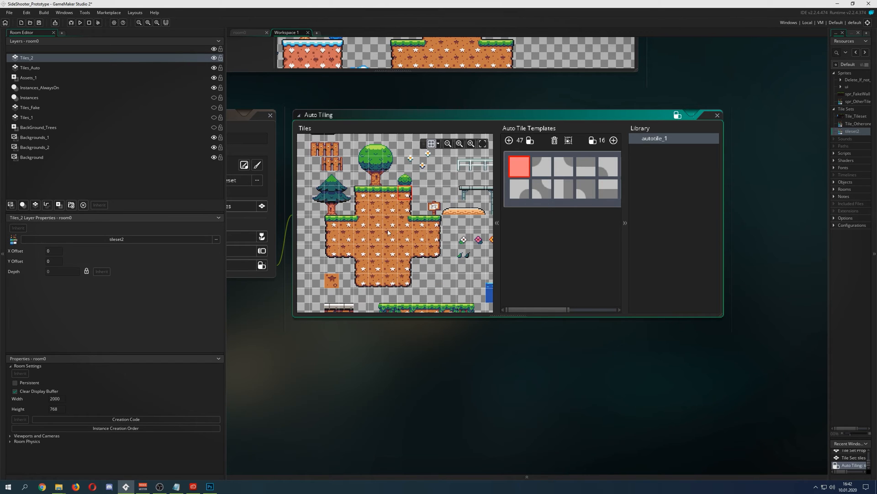
Assign the orange star terrain pieces to every empty slot of the 16-tile auto tile template
{"action": "left_click", "coordinate": [540, 166]}
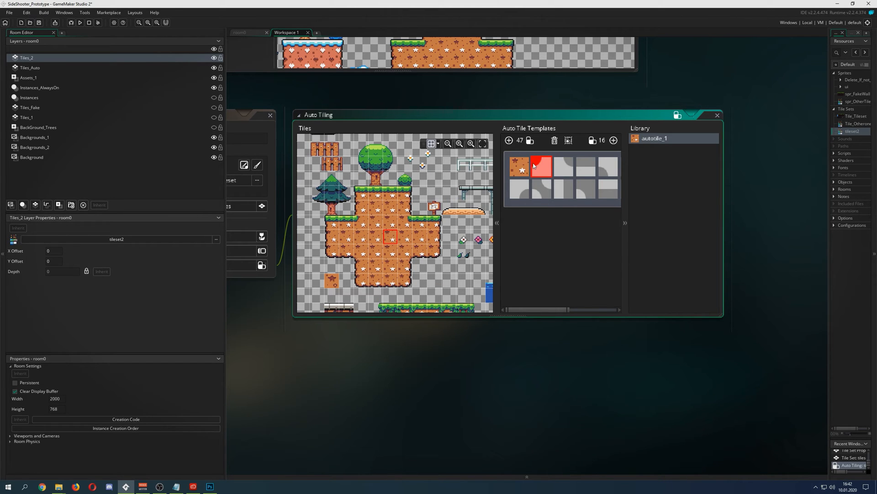
{"action": "left_click", "coordinate": [564, 165]}
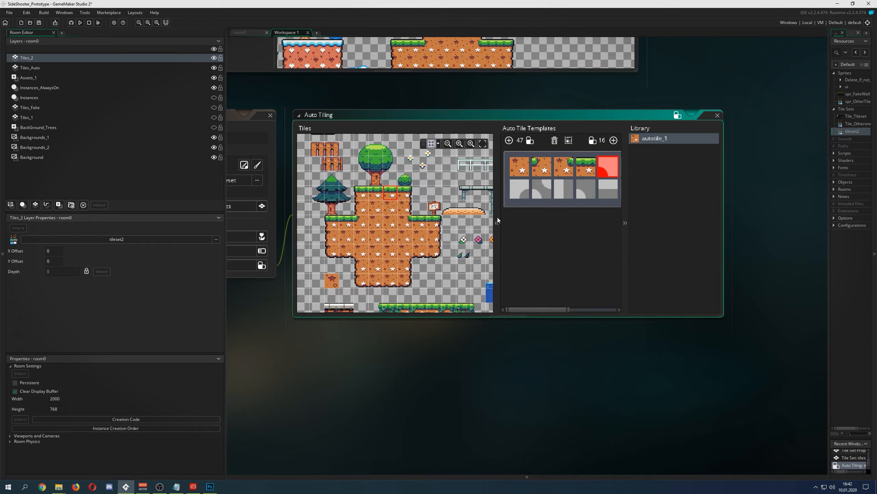
{"action": "left_click", "coordinate": [625, 223]}
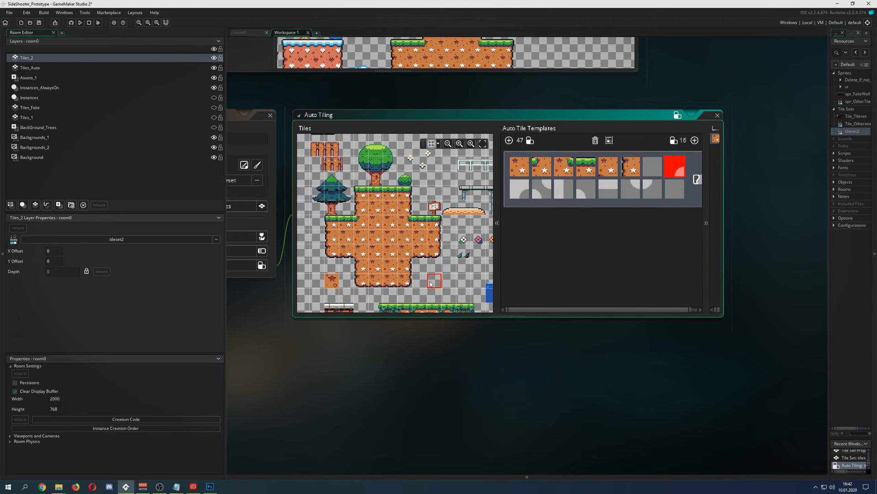
{"action": "mouse_move", "coordinate": [358, 193]}
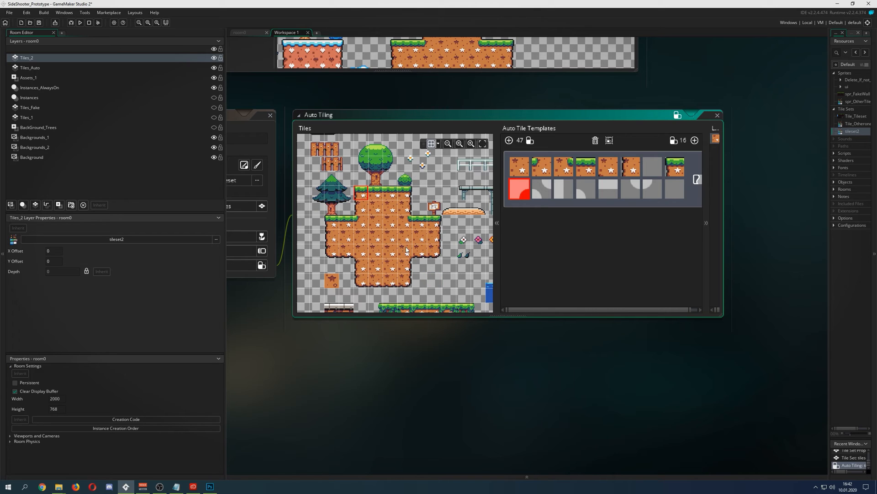
{"action": "left_click", "coordinate": [541, 189]}
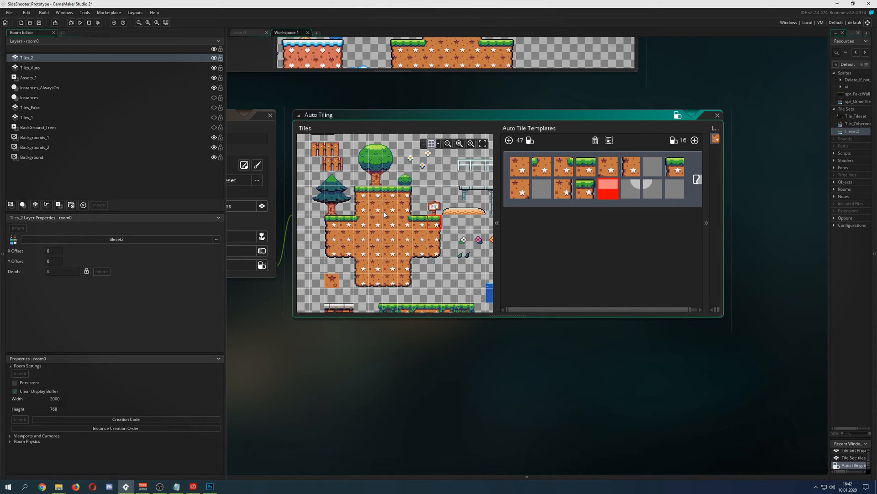
{"action": "left_click", "coordinate": [390, 280]}
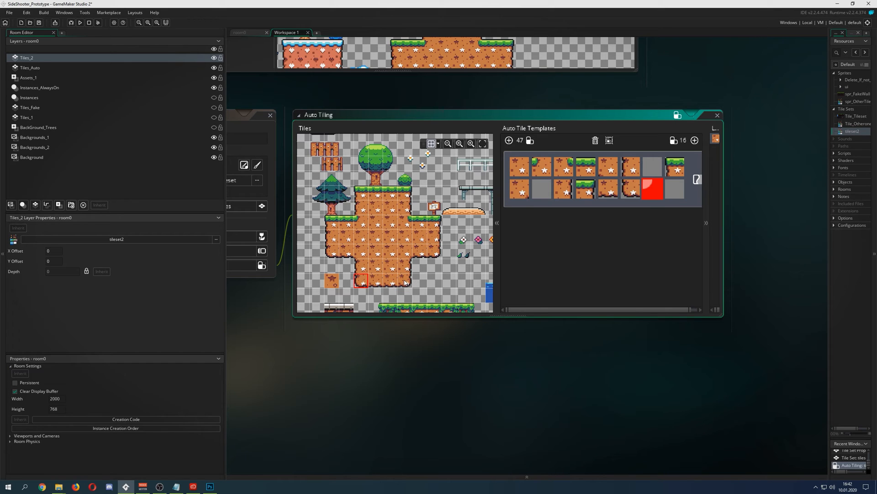
{"action": "left_click", "coordinate": [463, 280]}
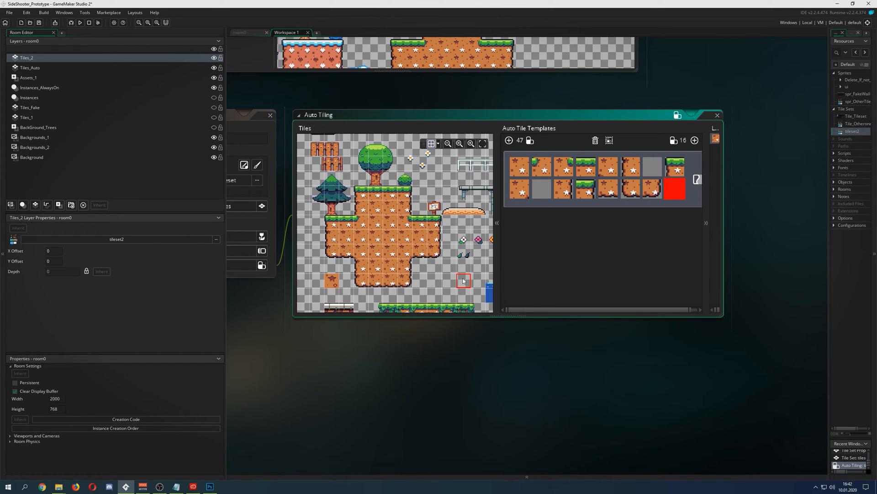
{"action": "left_click", "coordinate": [609, 141]}
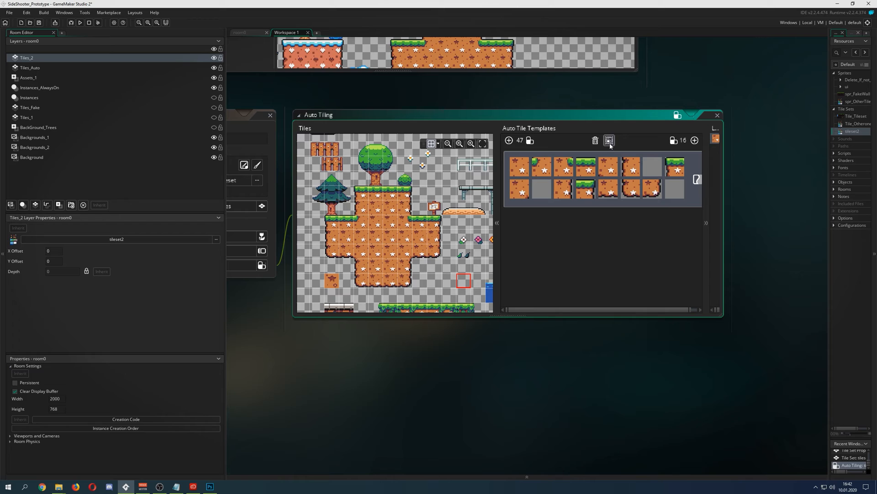
{"action": "mouse_move", "coordinate": [609, 141]}
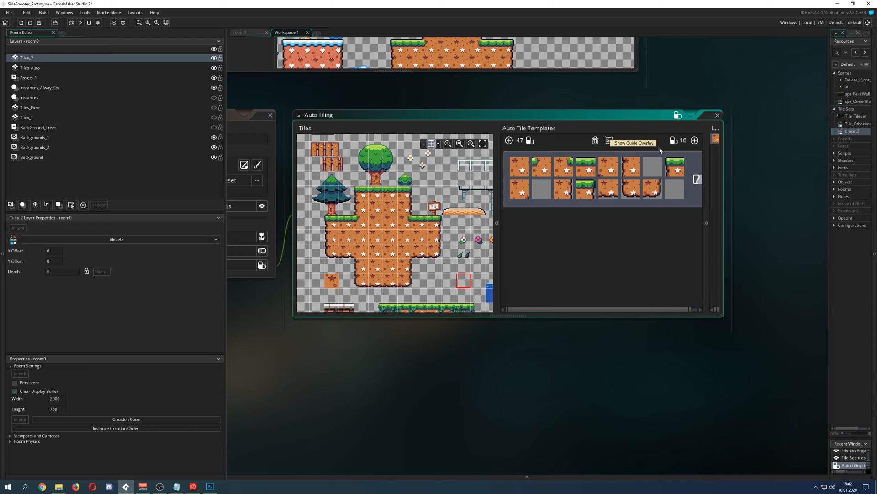
Add a second, empty 16-tile auto tile template to the tileset
{"action": "left_click", "coordinate": [695, 140]}
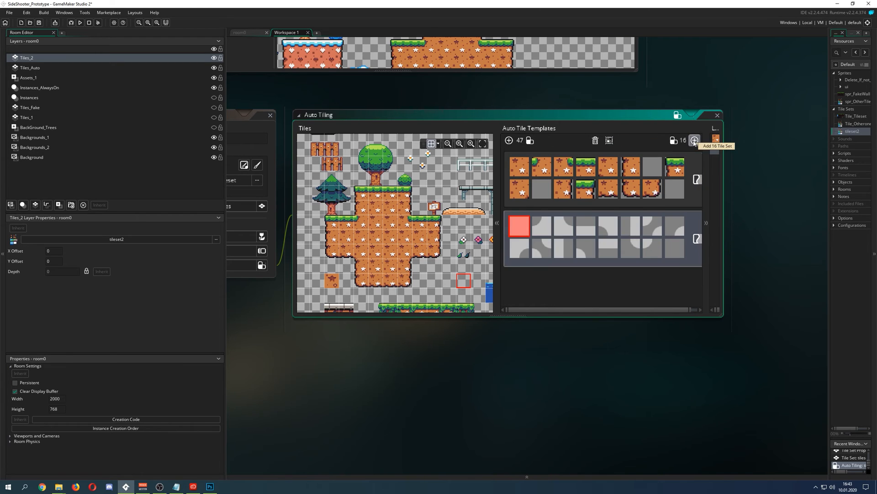
{"action": "left_click", "coordinate": [694, 141]}
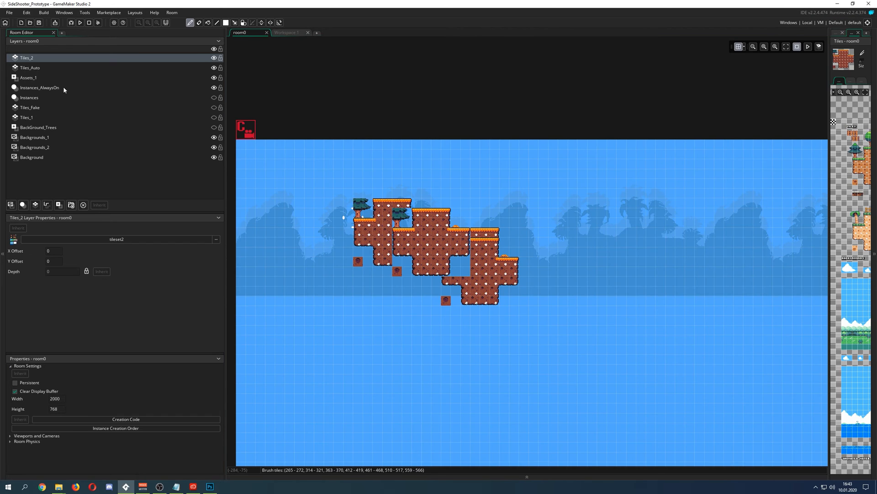
{"action": "mouse_move", "coordinate": [832, 115]}
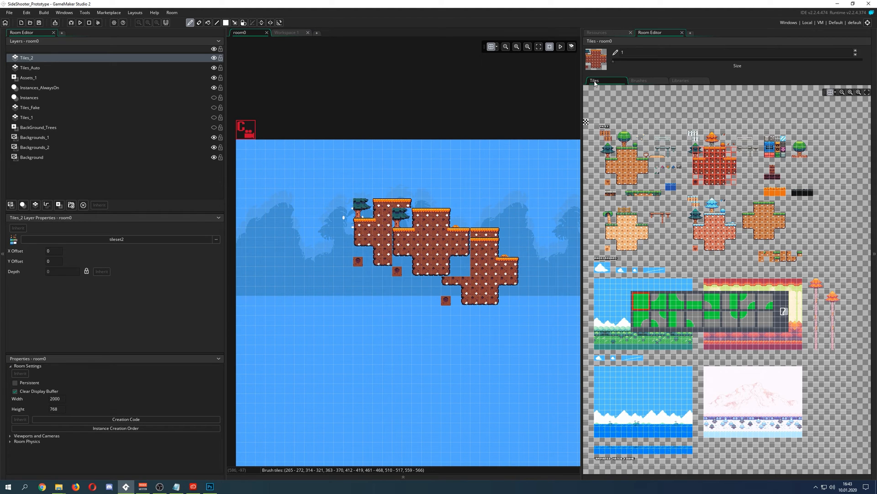
Paint a grass-topped terrain platform with the autotile_1 library on the Tiles_2 layer, then return to plain tiles
{"action": "left_click", "coordinate": [639, 80]}
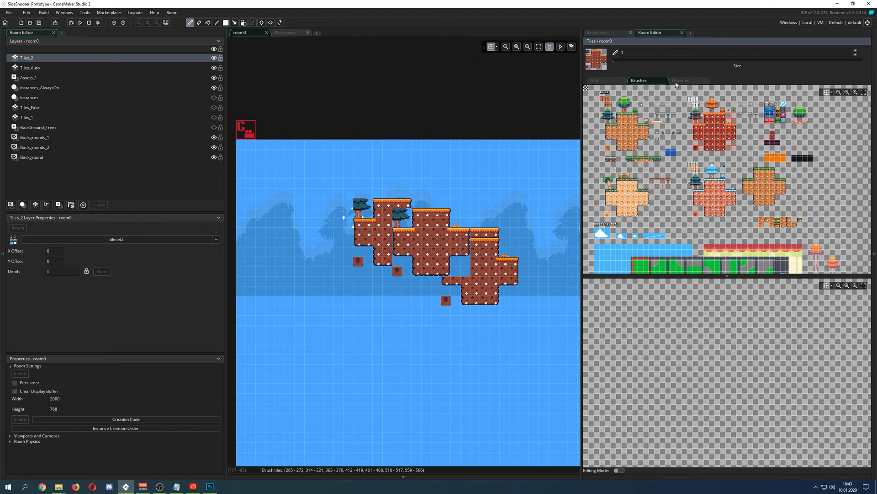
{"action": "left_click", "coordinate": [681, 80]}
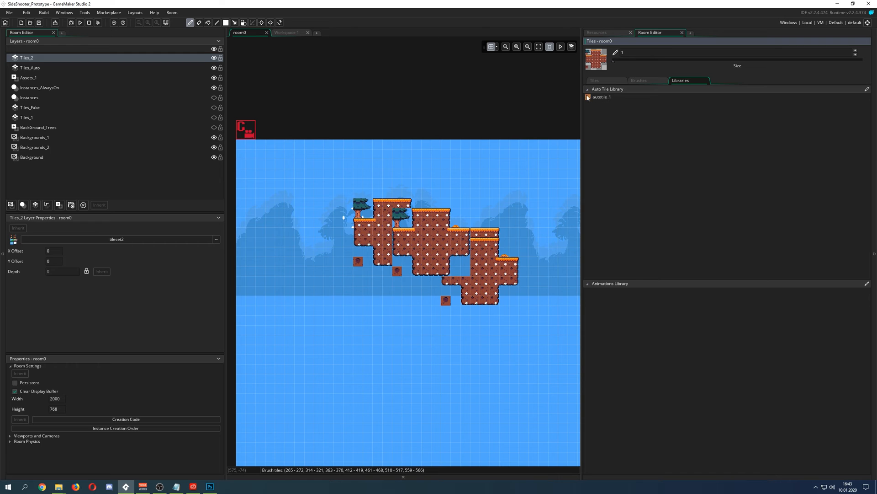
{"action": "left_click", "coordinate": [602, 97]}
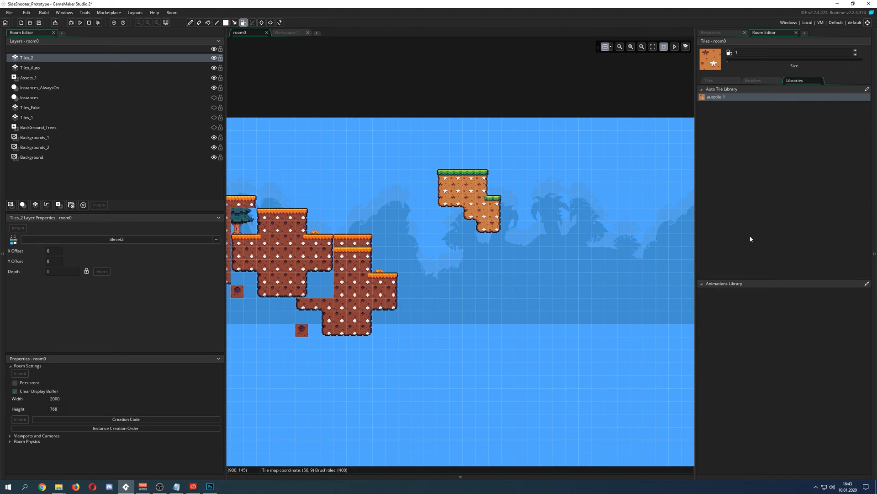
{"action": "left_click", "coordinate": [710, 80]}
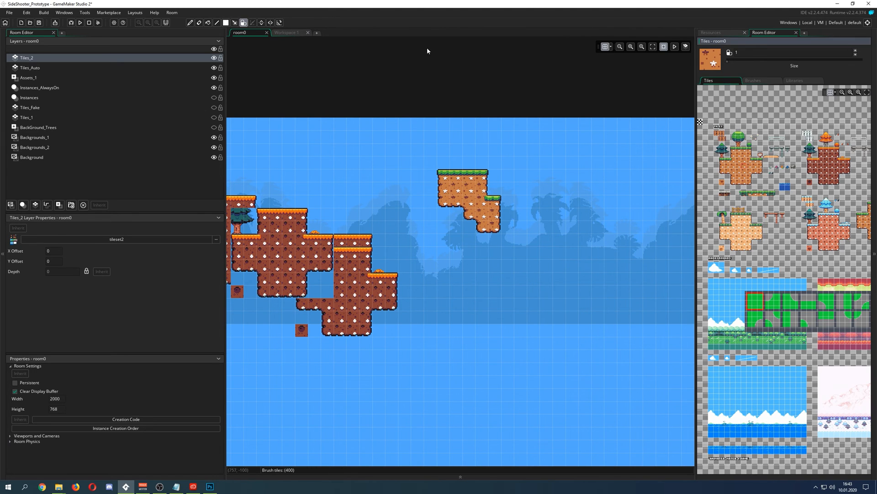
{"action": "left_click", "coordinate": [711, 32]}
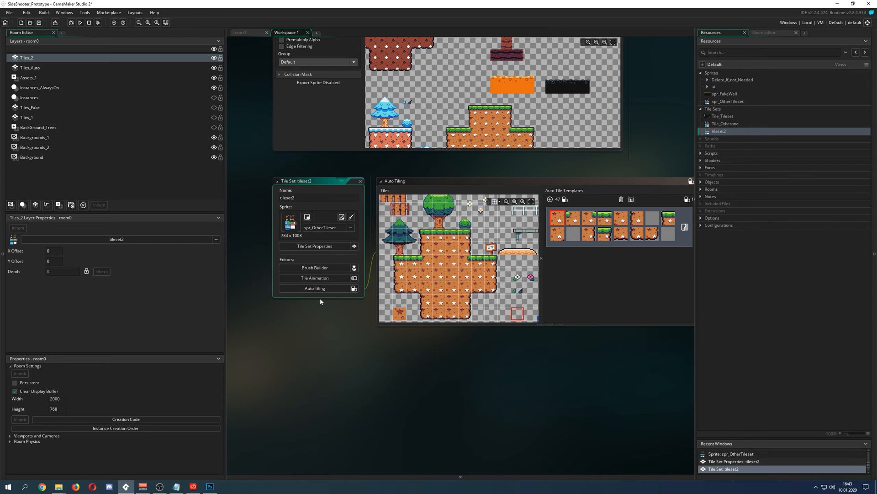
{"action": "mouse_move", "coordinate": [315, 268]}
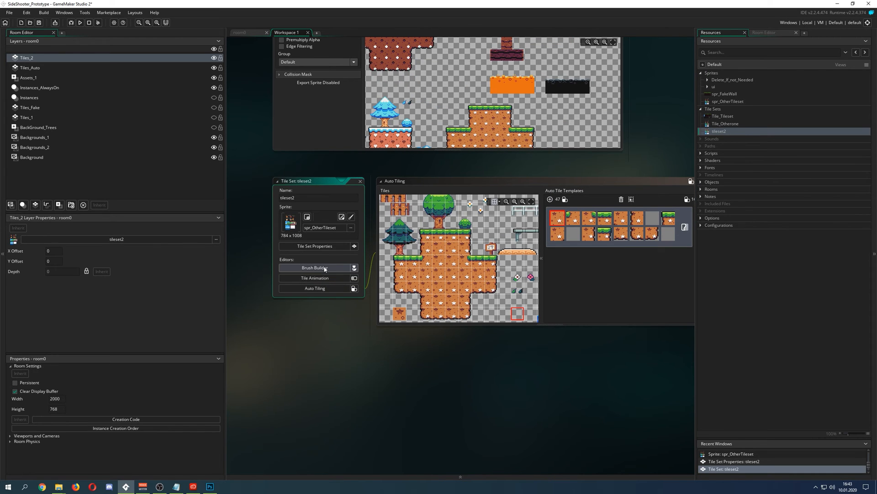
Build a blue pine brush and an orange tree brush for tileset2 in the Brush Builder
{"action": "left_click", "coordinate": [314, 268]}
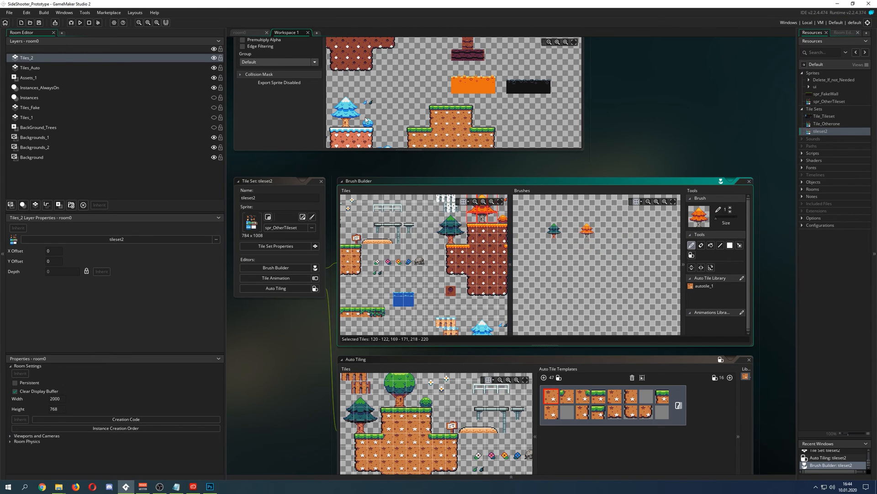
{"action": "left_click", "coordinate": [240, 32]}
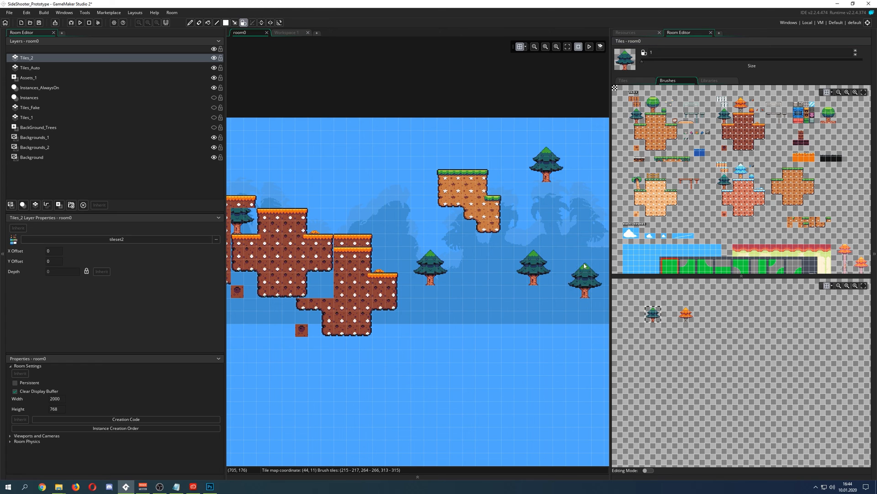
Stamp pine, round green and orange trees from the brushes and tiles into the room's sky area
{"action": "left_click", "coordinate": [469, 274]}
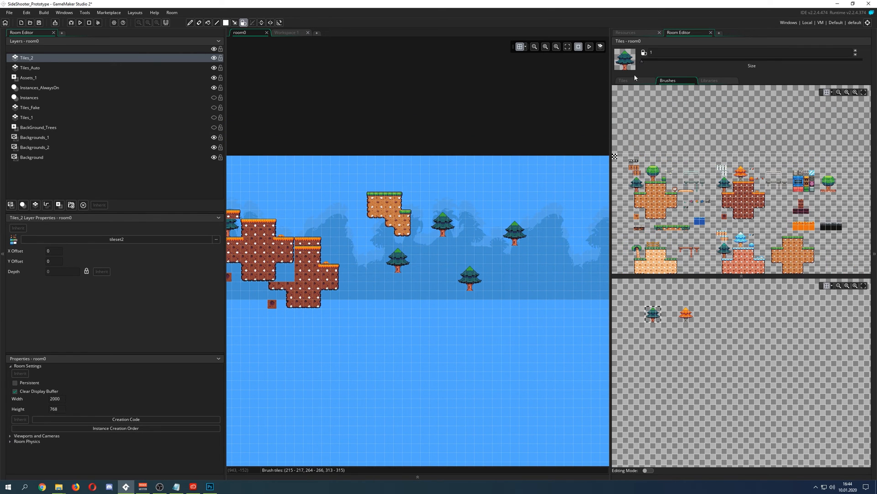
{"action": "left_click", "coordinate": [623, 81]}
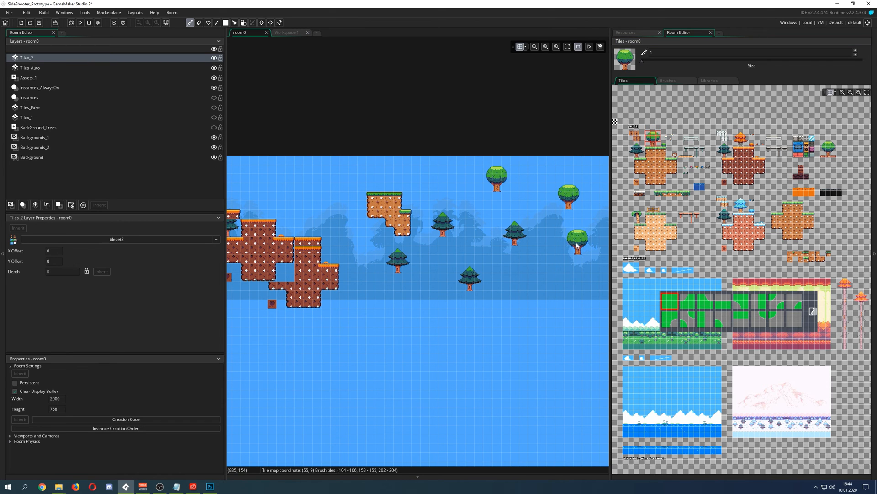
{"action": "left_click", "coordinate": [667, 81]}
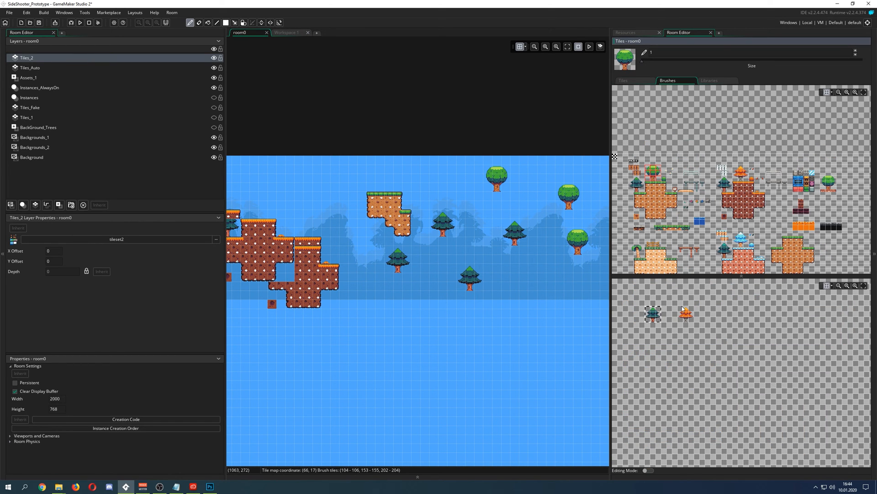
{"action": "left_click", "coordinate": [523, 266]}
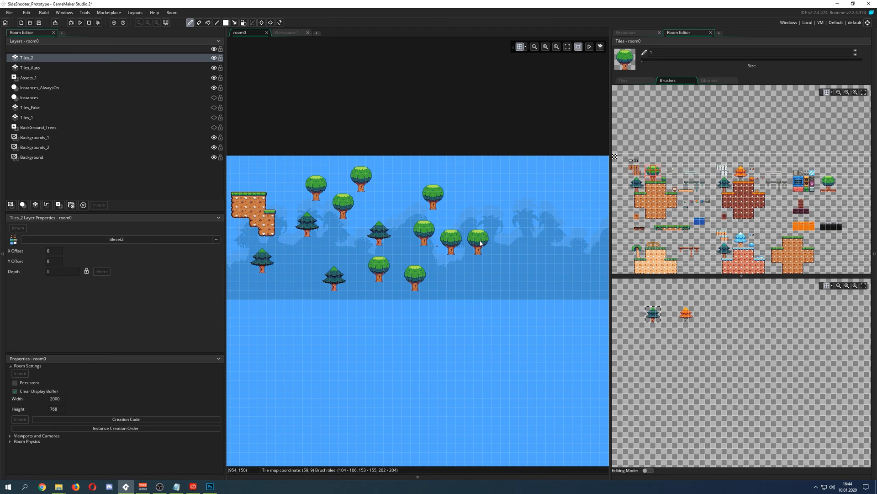
{"action": "left_click", "coordinate": [522, 240]}
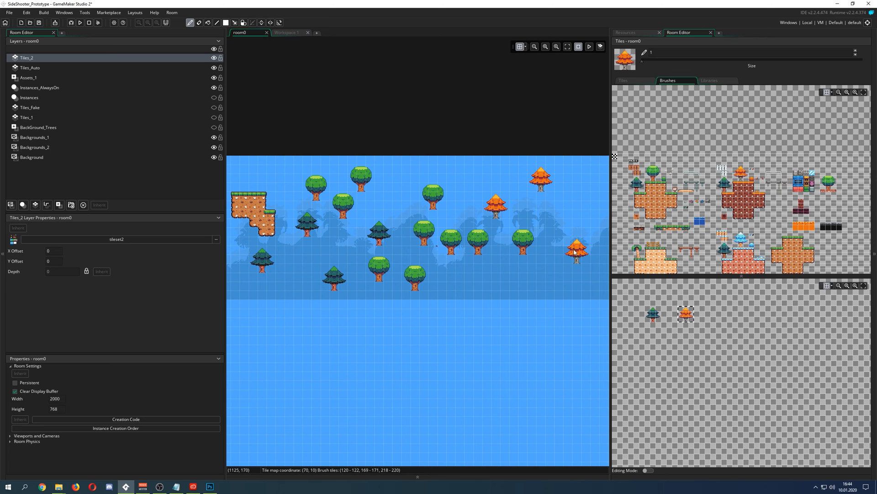
{"action": "left_click", "coordinate": [631, 32]}
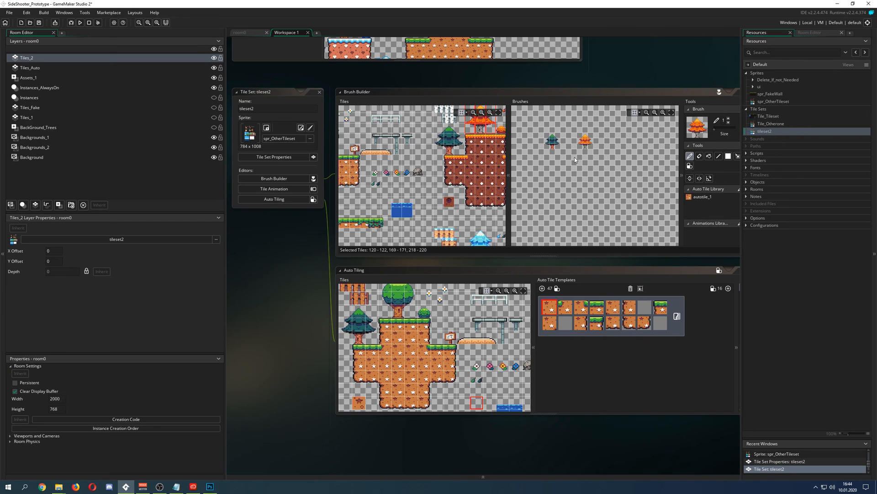
{"action": "mouse_move", "coordinate": [612, 152]}
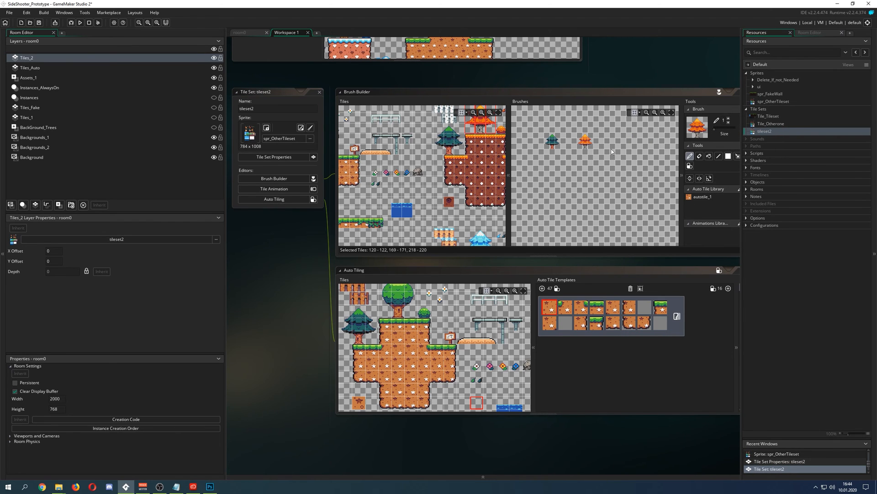
{"action": "mouse_move", "coordinate": [622, 169]}
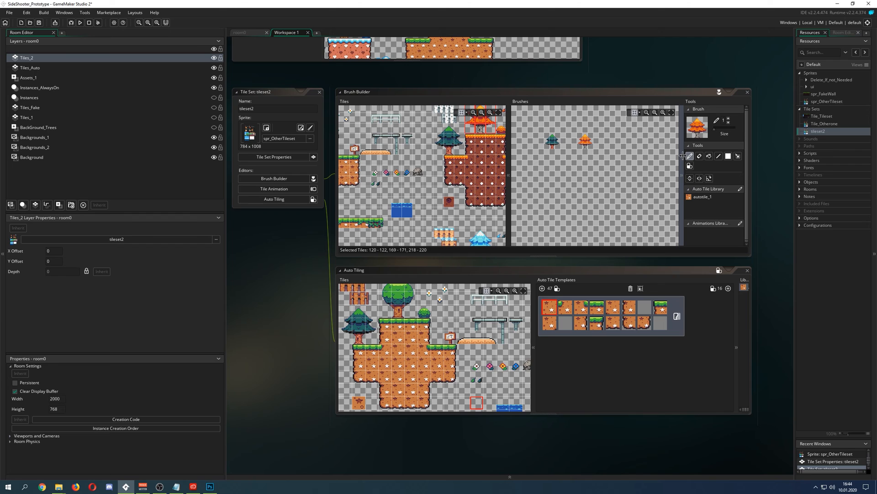
{"action": "mouse_move", "coordinate": [641, 250]}
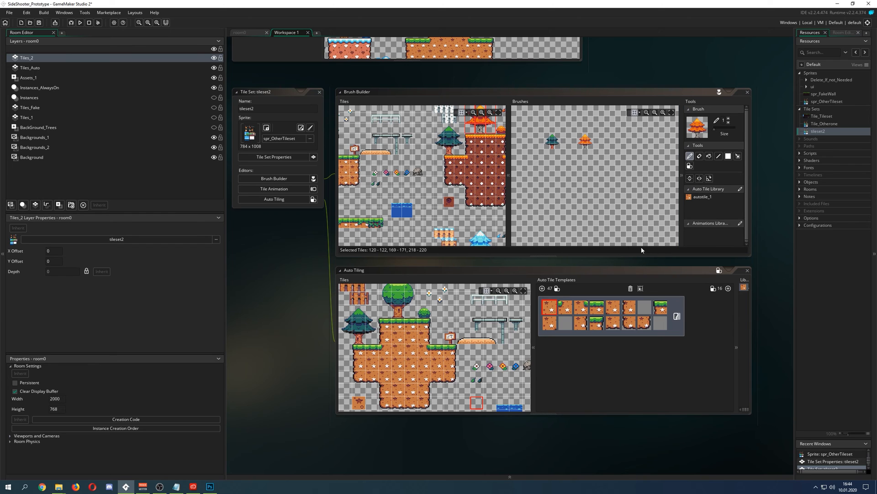
{"action": "mouse_move", "coordinate": [274, 179]}
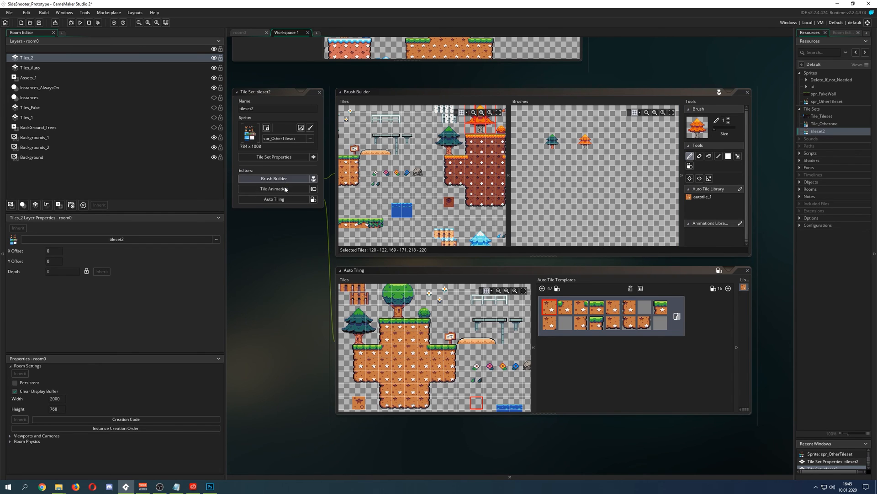
Bring up the Tile Animation editor for tileset2, with no animations yet
{"action": "left_click", "coordinate": [274, 188]}
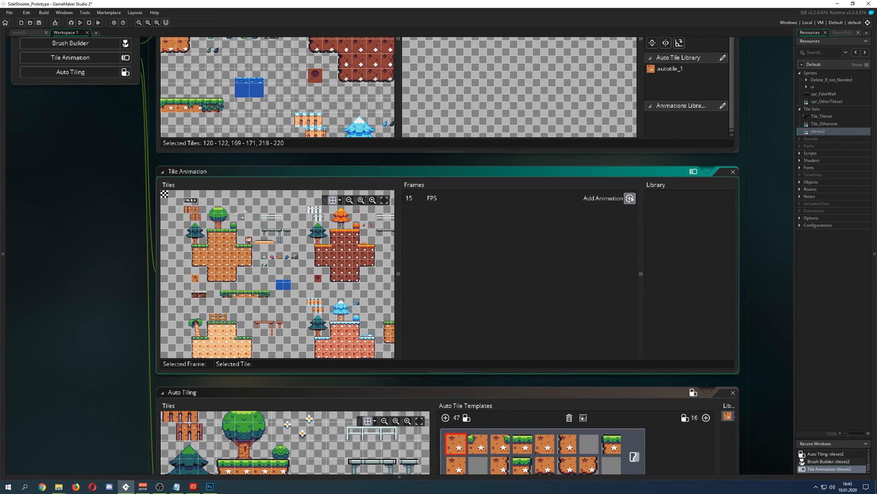
Add animation_1 with 4 frames at 15 FPS using the four flower tiles
{"action": "left_click", "coordinate": [629, 198]}
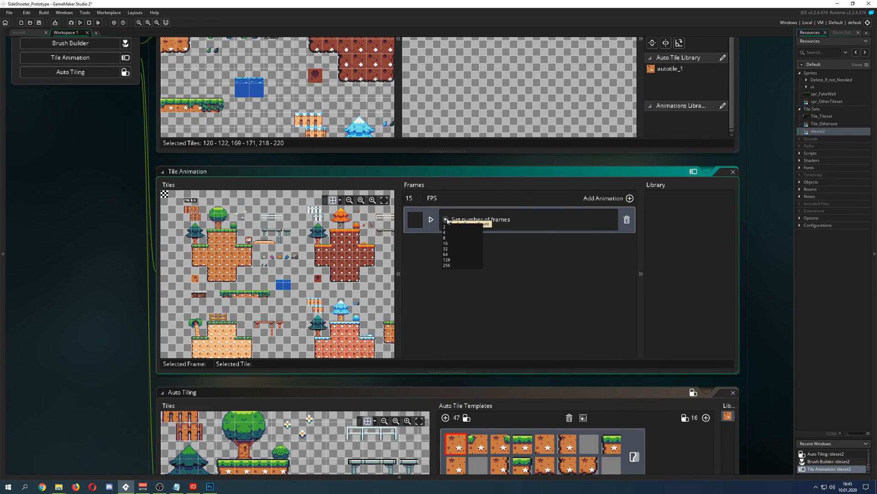
{"action": "left_click", "coordinate": [446, 232]}
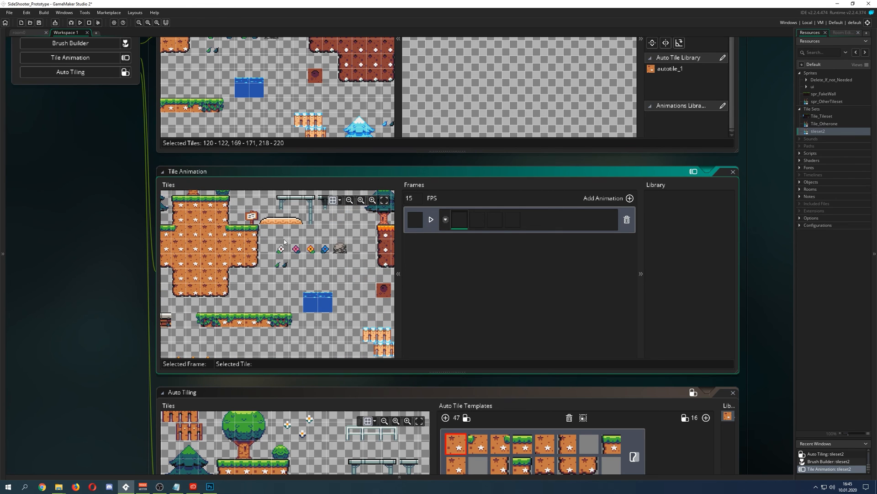
{"action": "left_click", "coordinate": [324, 248]}
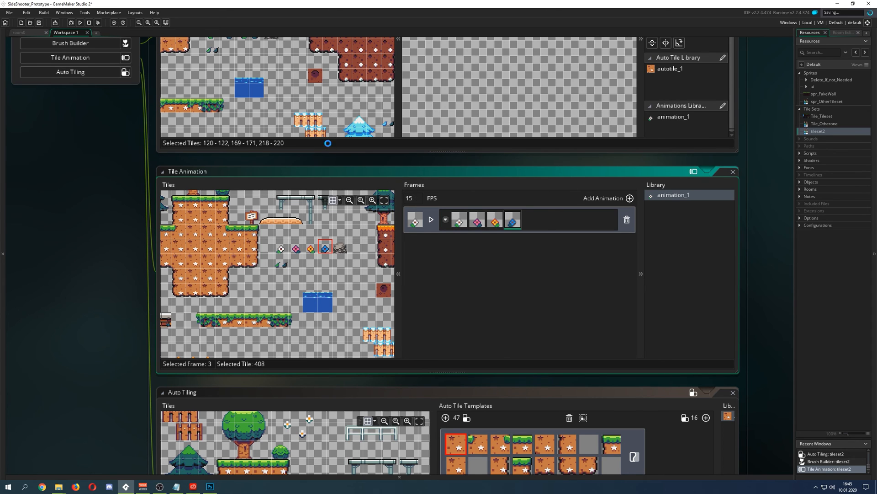
{"action": "left_click", "coordinate": [246, 32]}
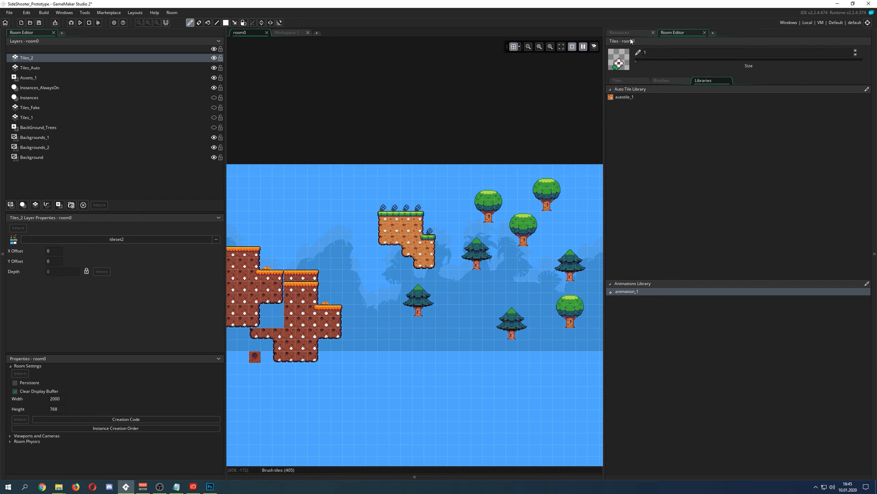
Place animation_1 flower tiles on the floating grass block and show the Resources tree with tileset2 selected
{"action": "left_click", "coordinate": [619, 32]}
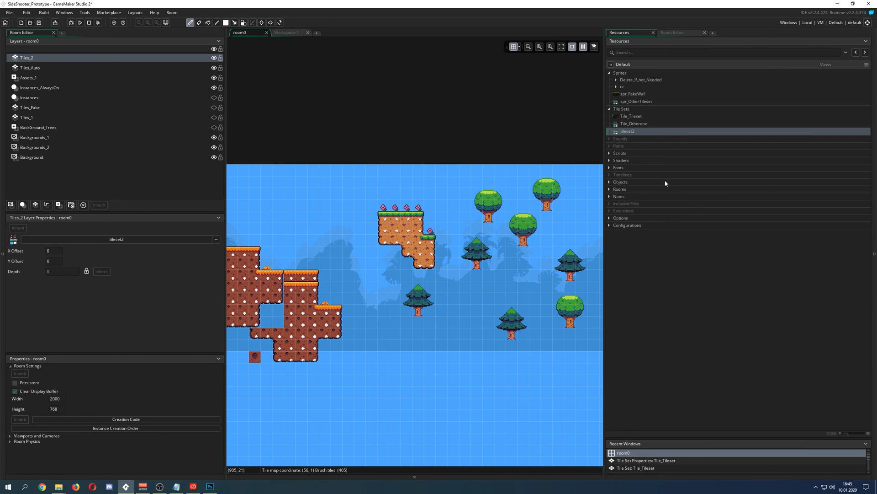
{"action": "mouse_move", "coordinate": [453, 193]}
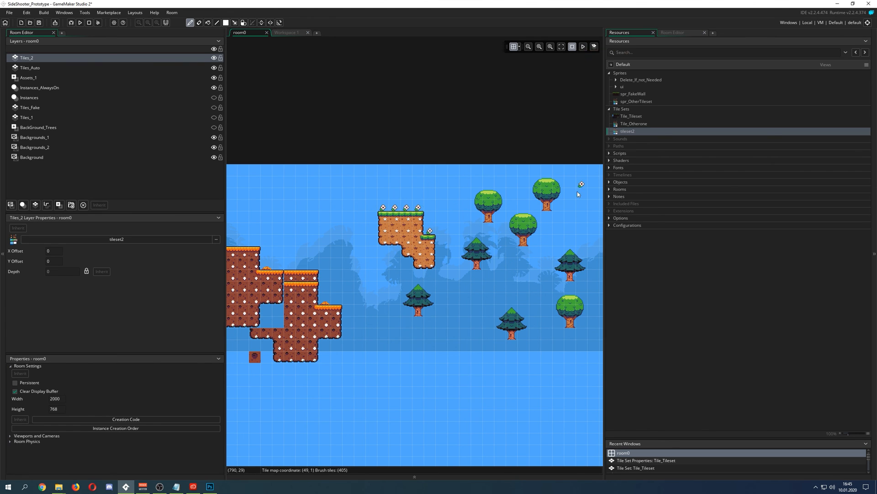
{"action": "left_click", "coordinate": [435, 256]}
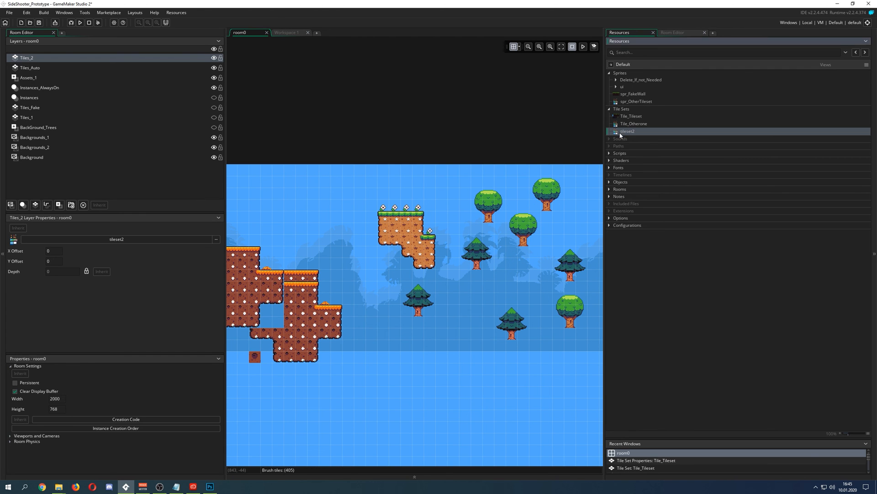
Show Tile_Tileset's properties: 8×8 tile size, zero offsets and separation, default group
{"action": "double_click", "coordinate": [628, 131]}
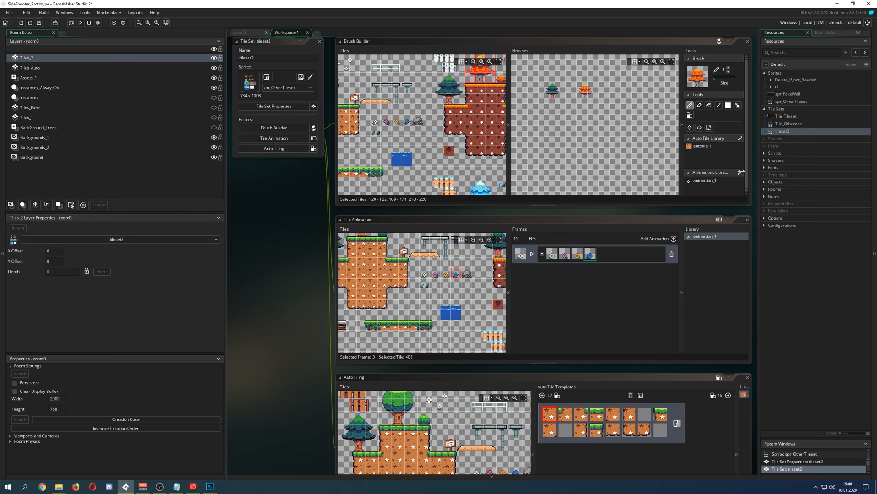
{"action": "mouse_move", "coordinate": [566, 213]}
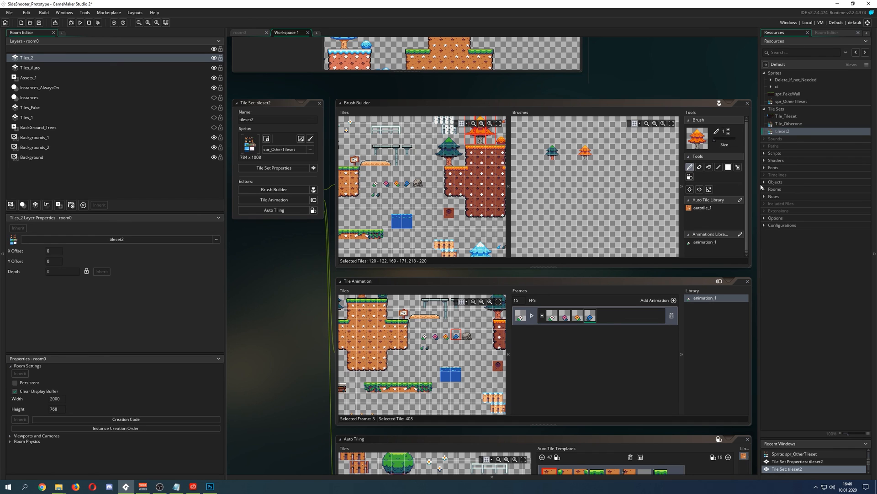
{"action": "mouse_move", "coordinate": [606, 190]}
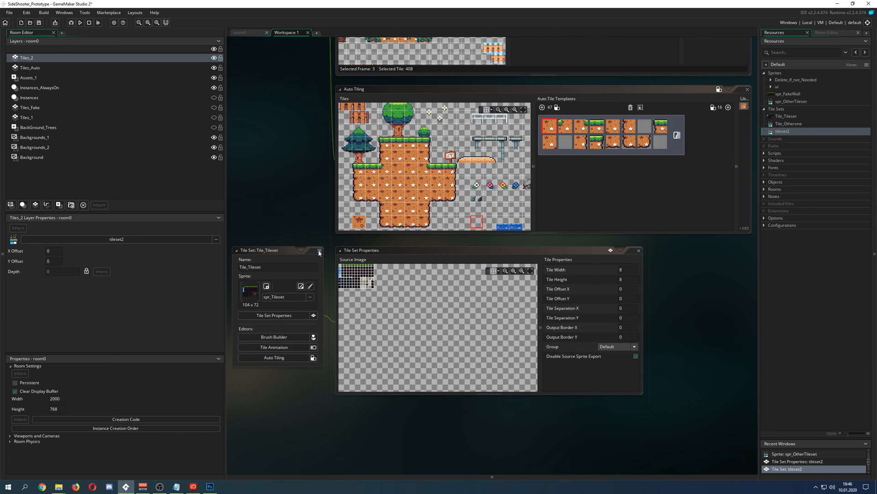
{"action": "left_click", "coordinate": [277, 251]}
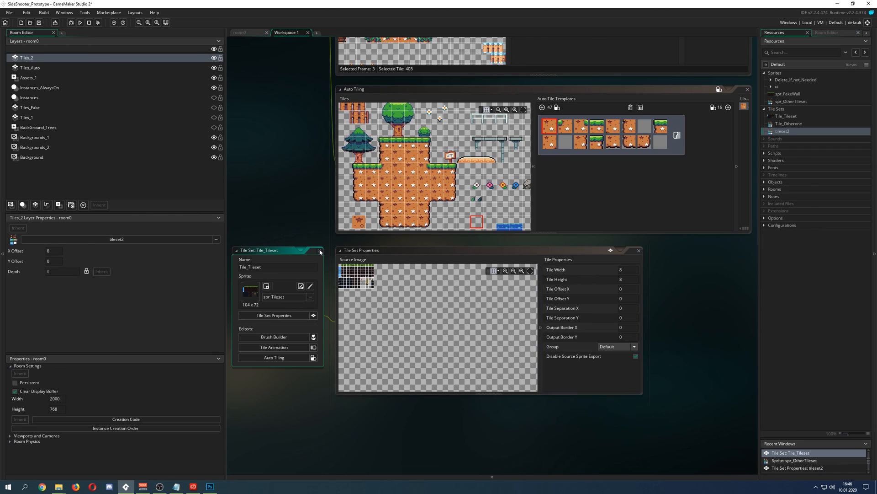